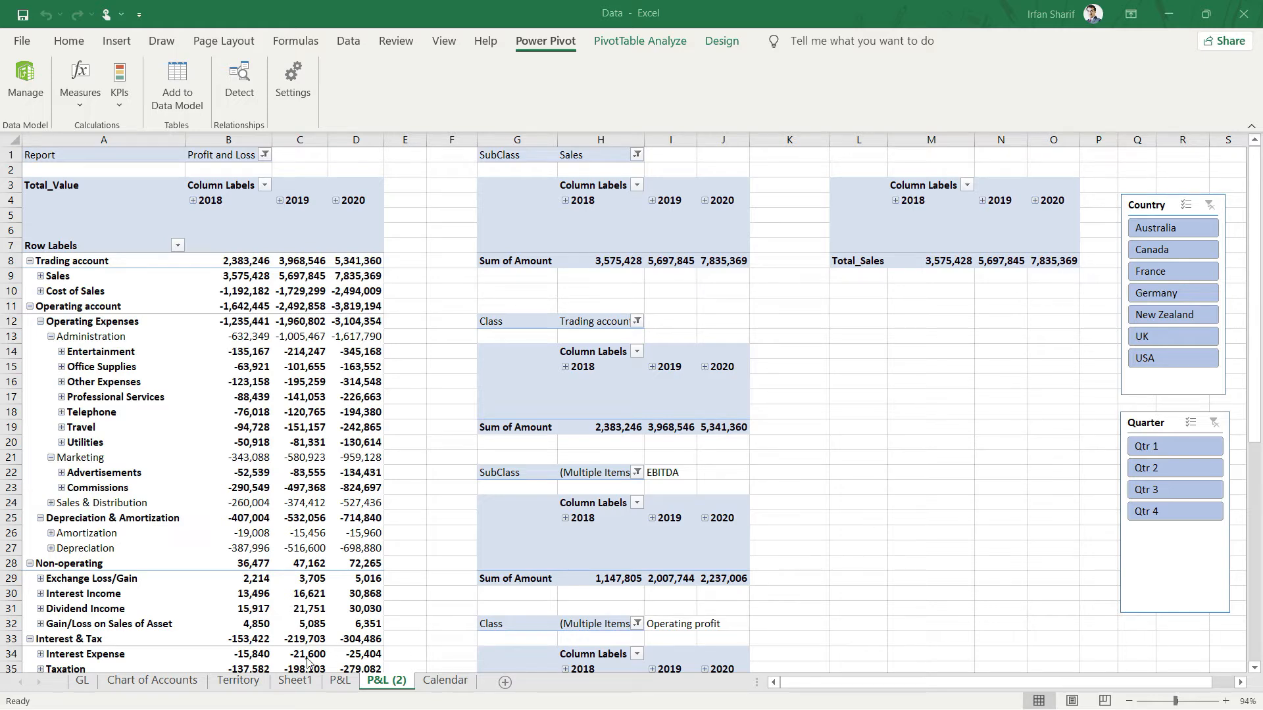
# - Review the Chart of Accounts sheet's Class column for Trading account entries
pyautogui.click(152, 680)
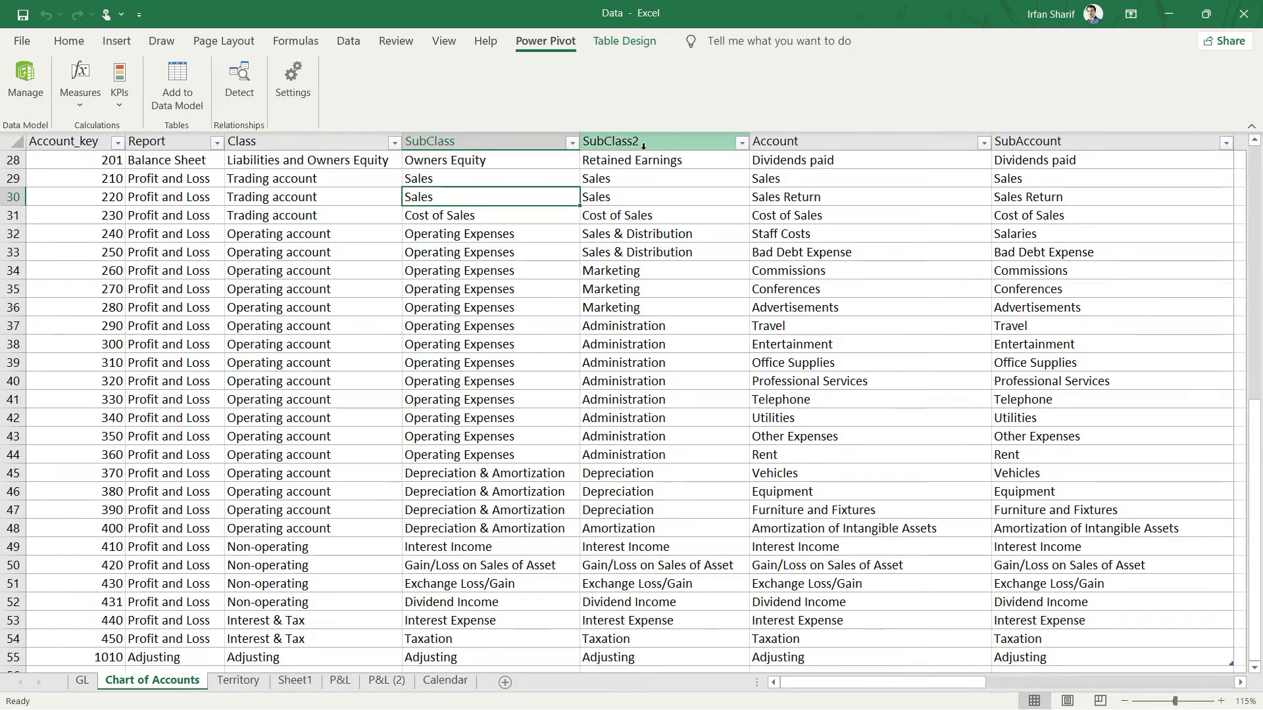
pyautogui.click(242, 141)
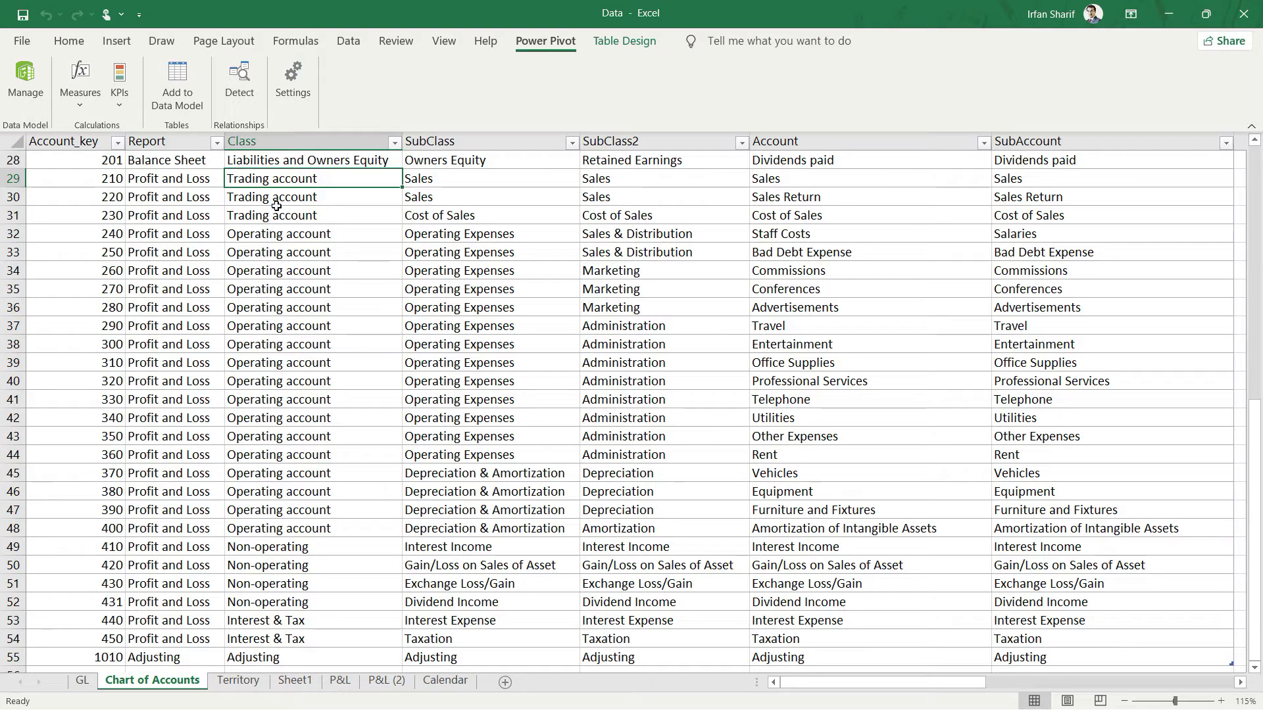
pyautogui.moveTo(469, 188)
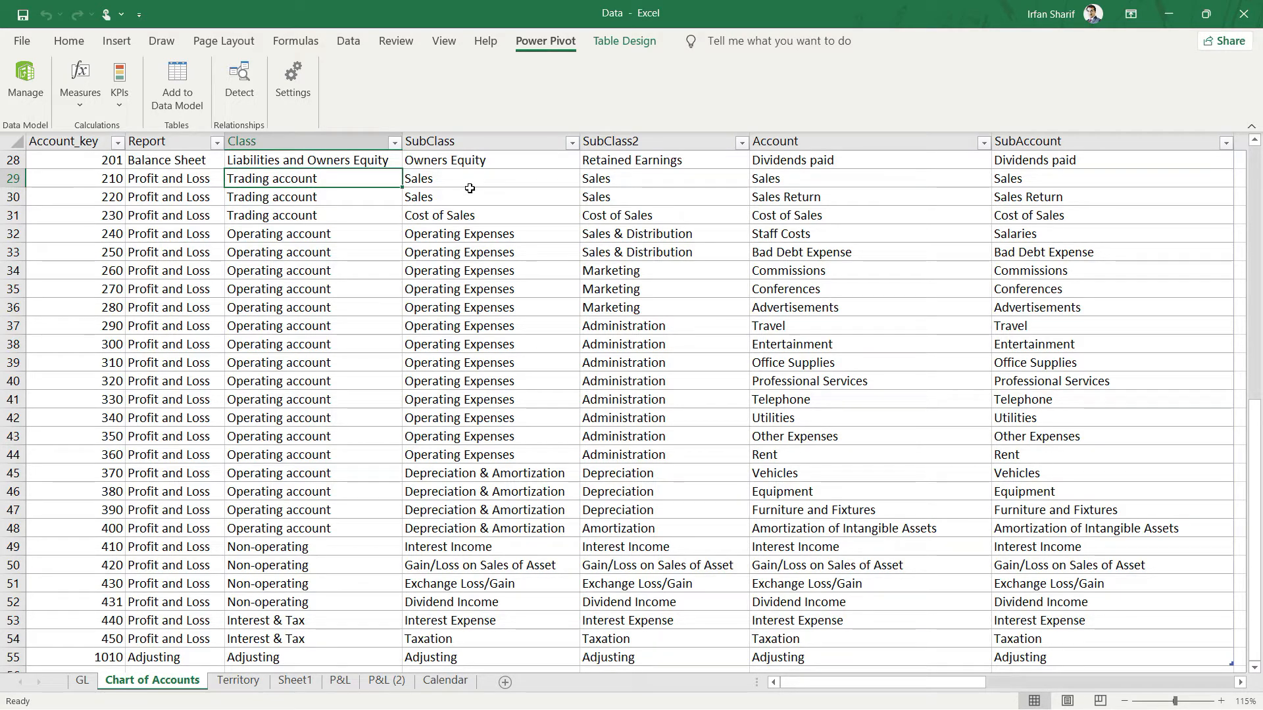
pyautogui.moveTo(189, 234)
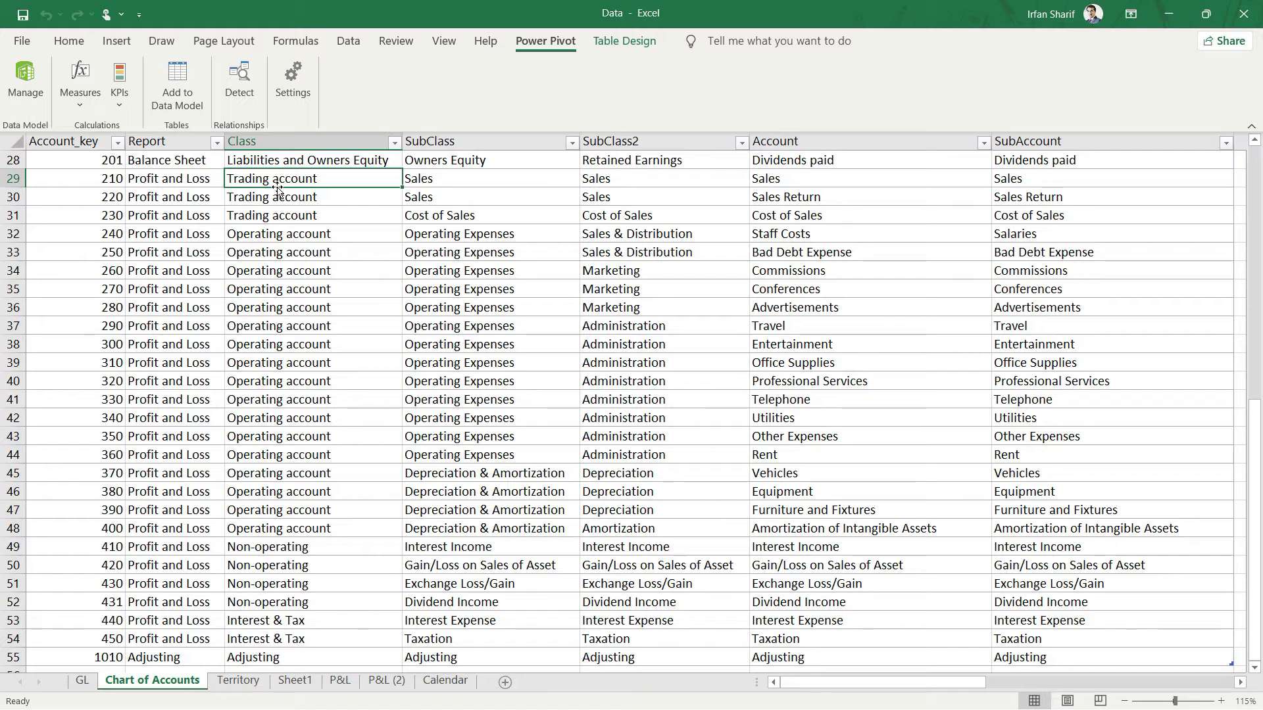
pyautogui.moveTo(300, 543)
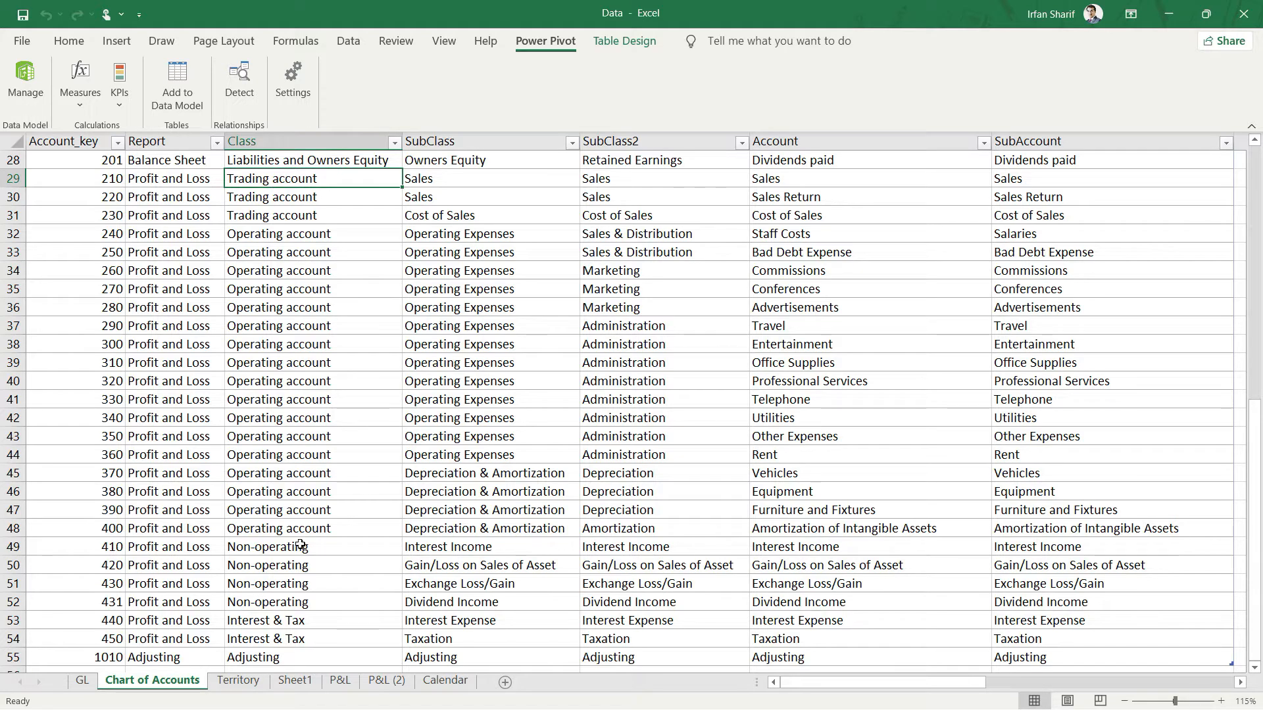
# - Start a new Power Pivot measure for tbl_GL from the P&L (2) pivot sheet
pyautogui.click(385, 680)
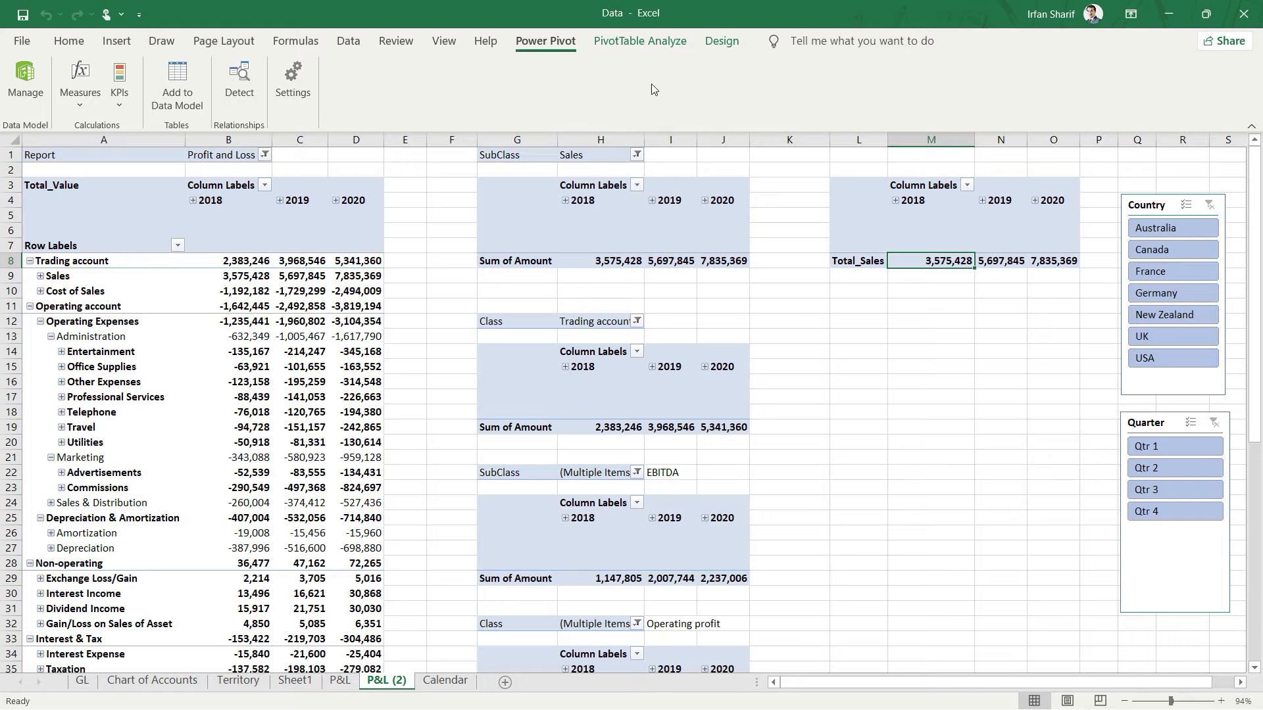
pyautogui.click(79, 84)
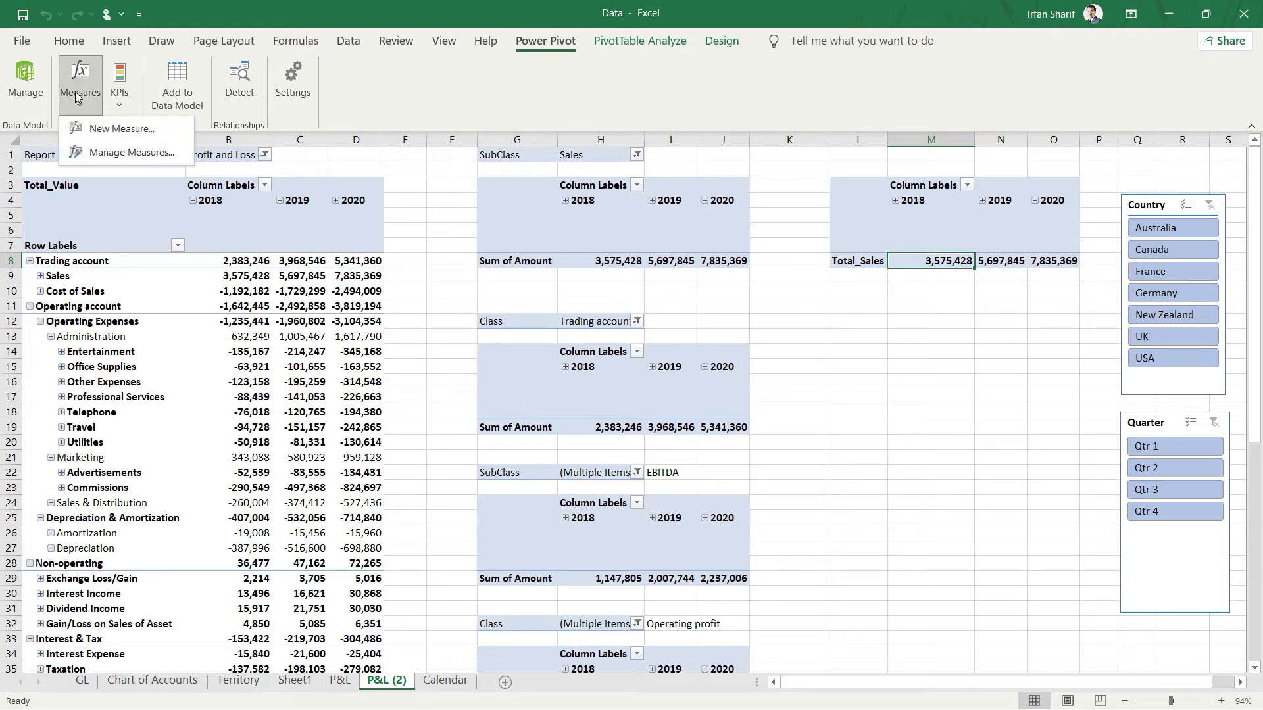
pyautogui.click(121, 129)
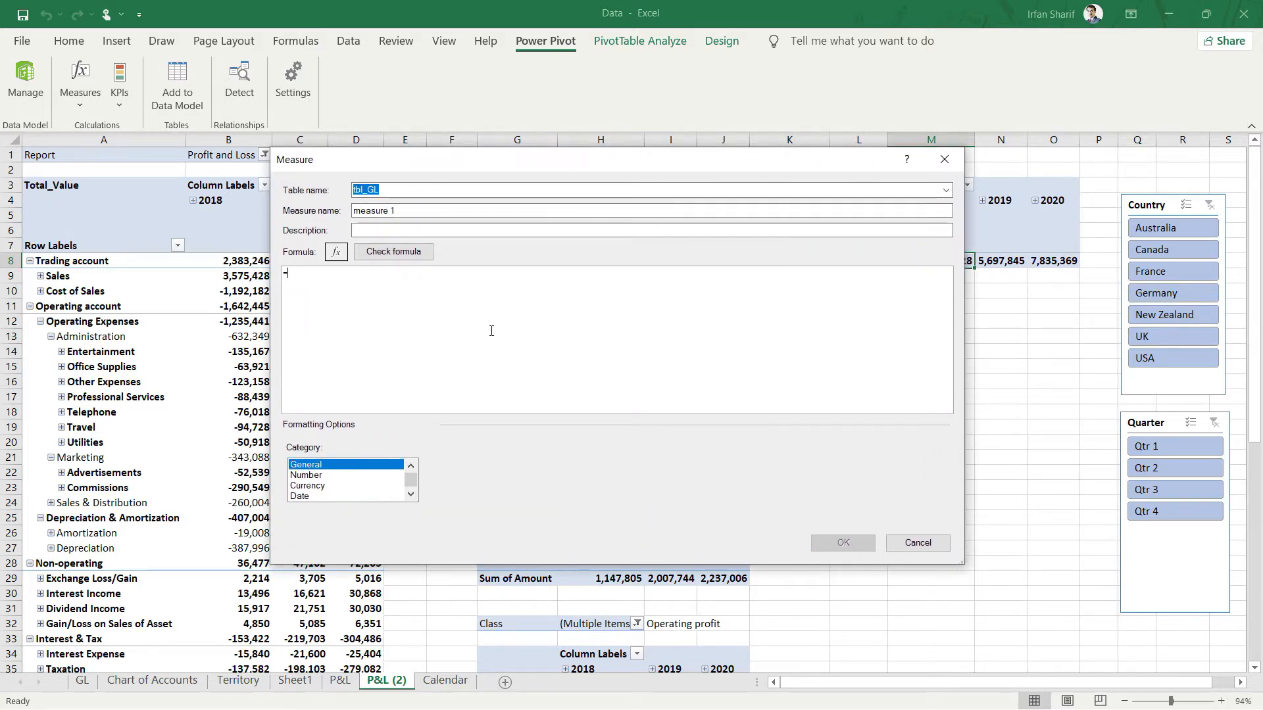
# - Enter the formula =CALCULATE([Total_Value], tbl_ChartofAccounts[Class] = "Trading account")
pyautogui.write('=')
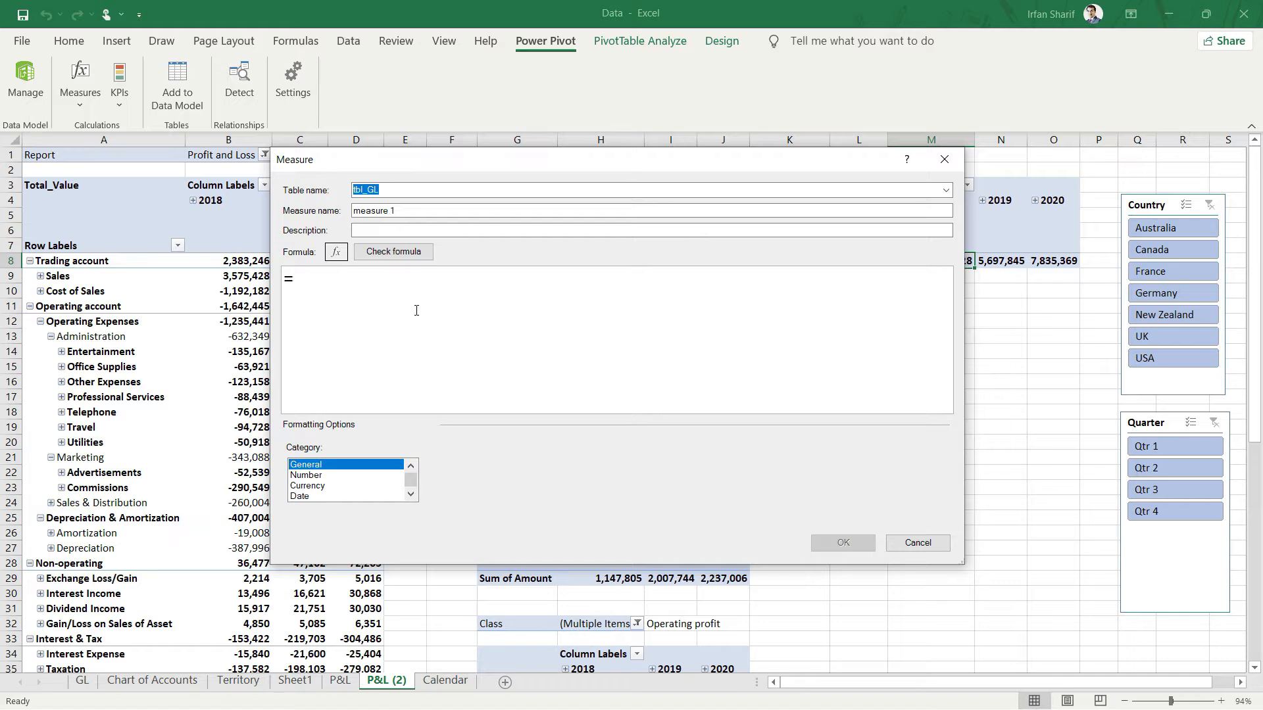
pyautogui.write('cal')
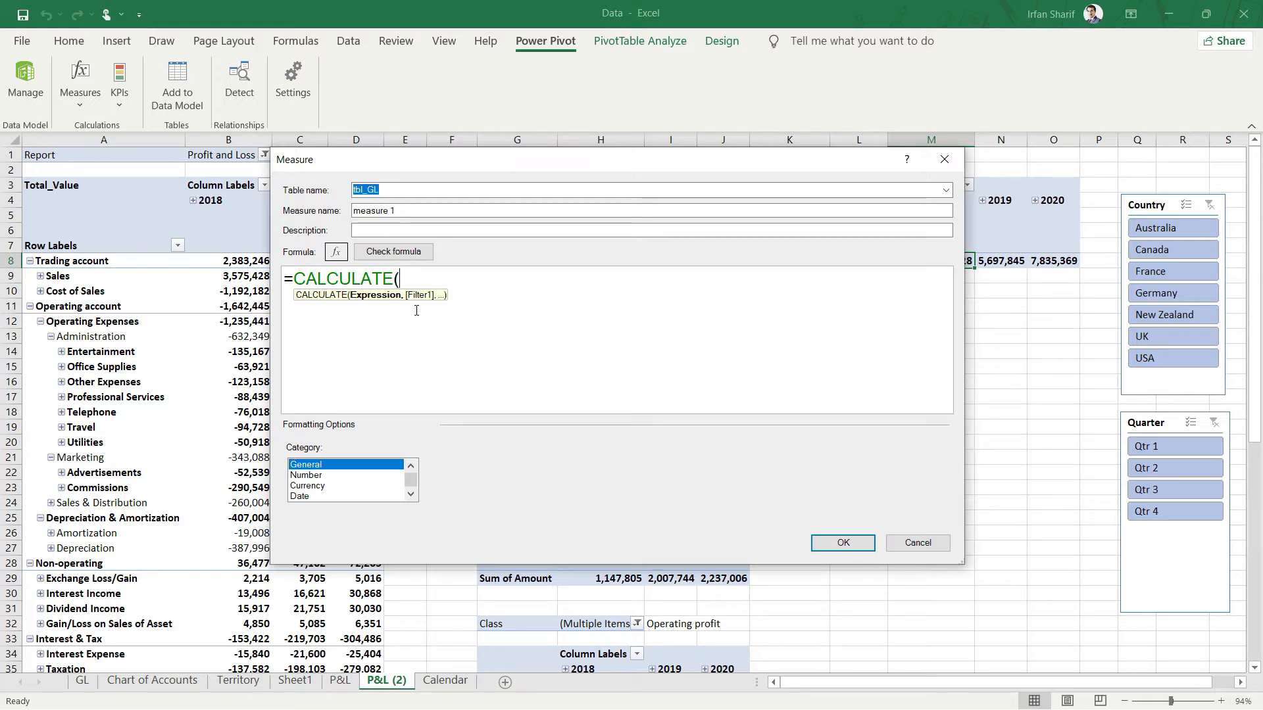
pyautogui.write('total_Value]')
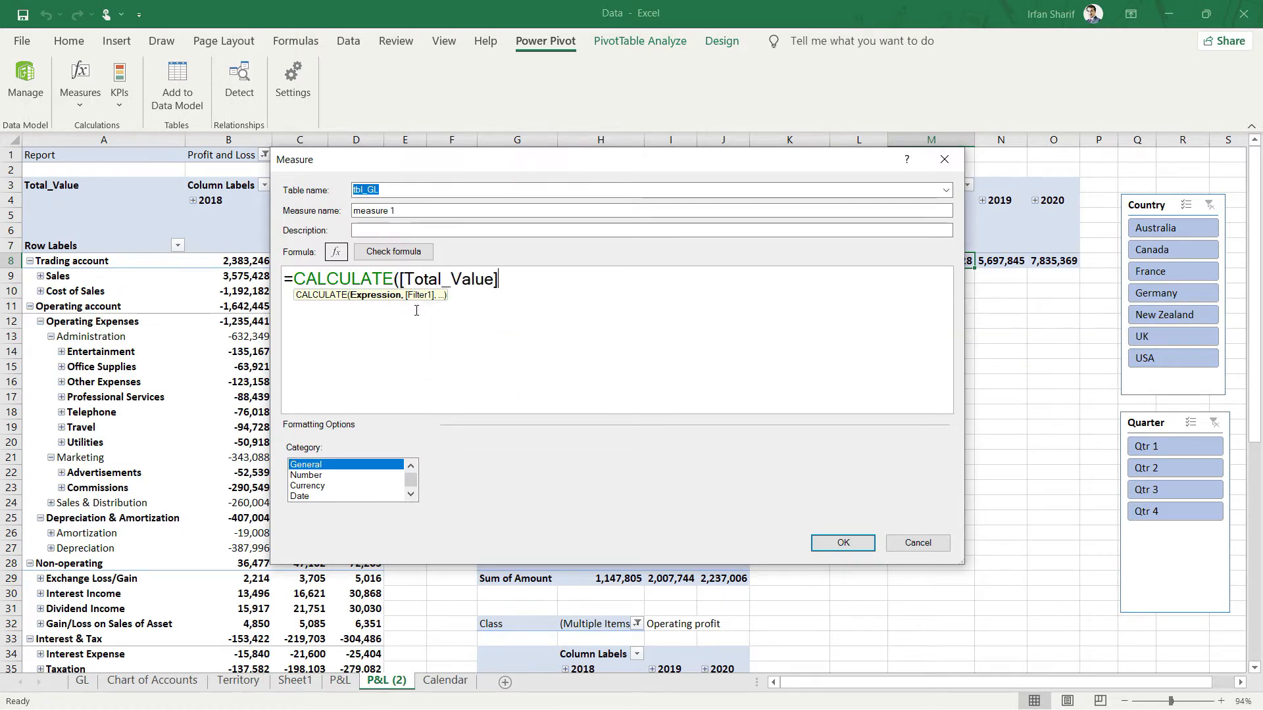
pyautogui.write(',')
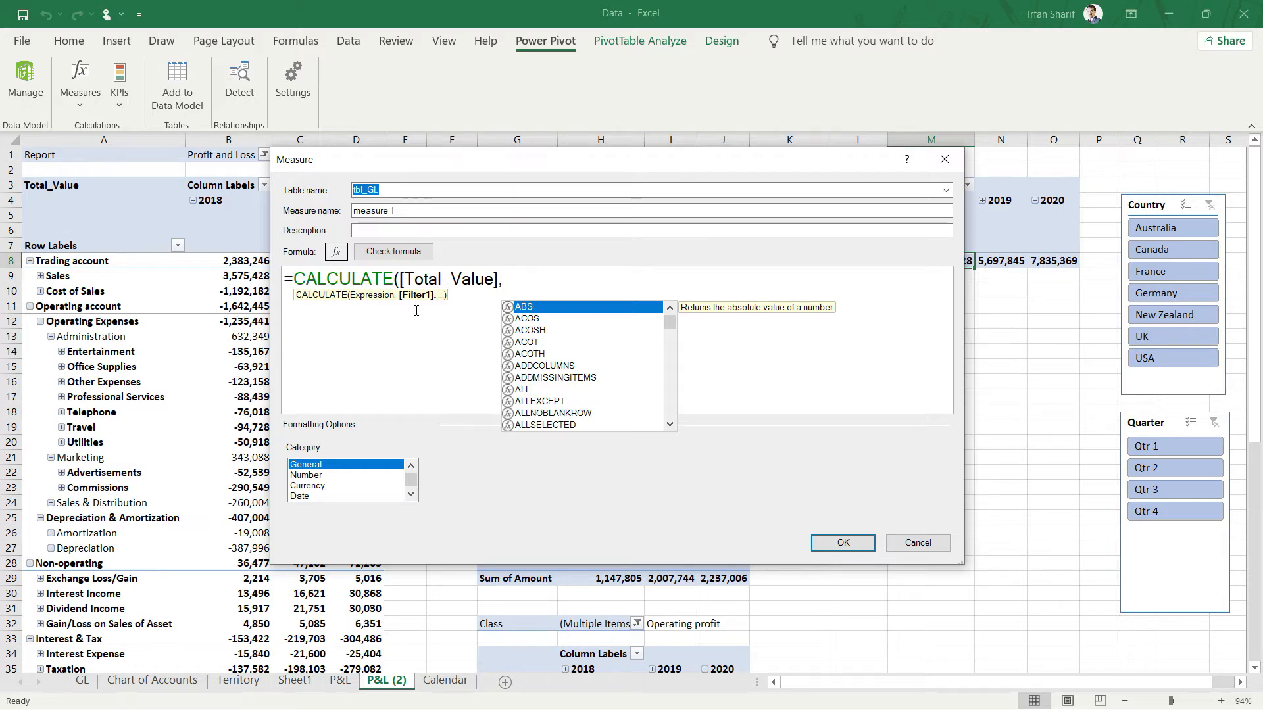
pyautogui.write(', cl')
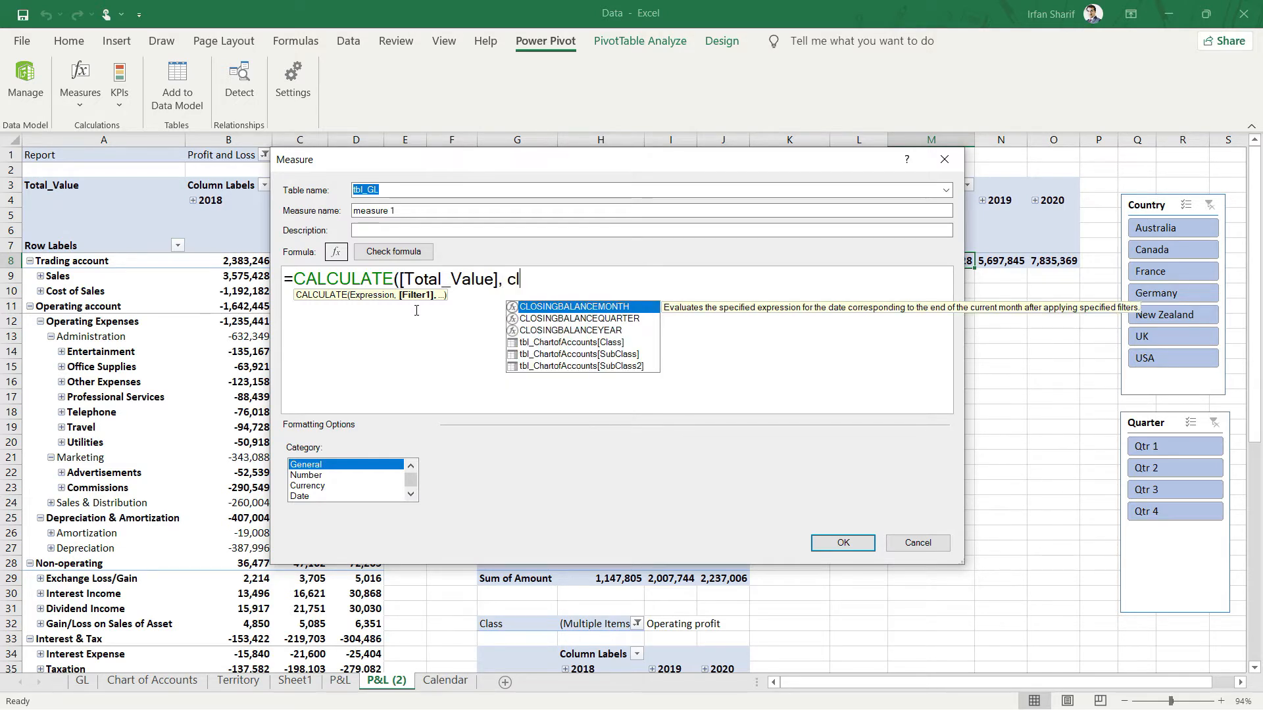
pyautogui.write('ass] =')
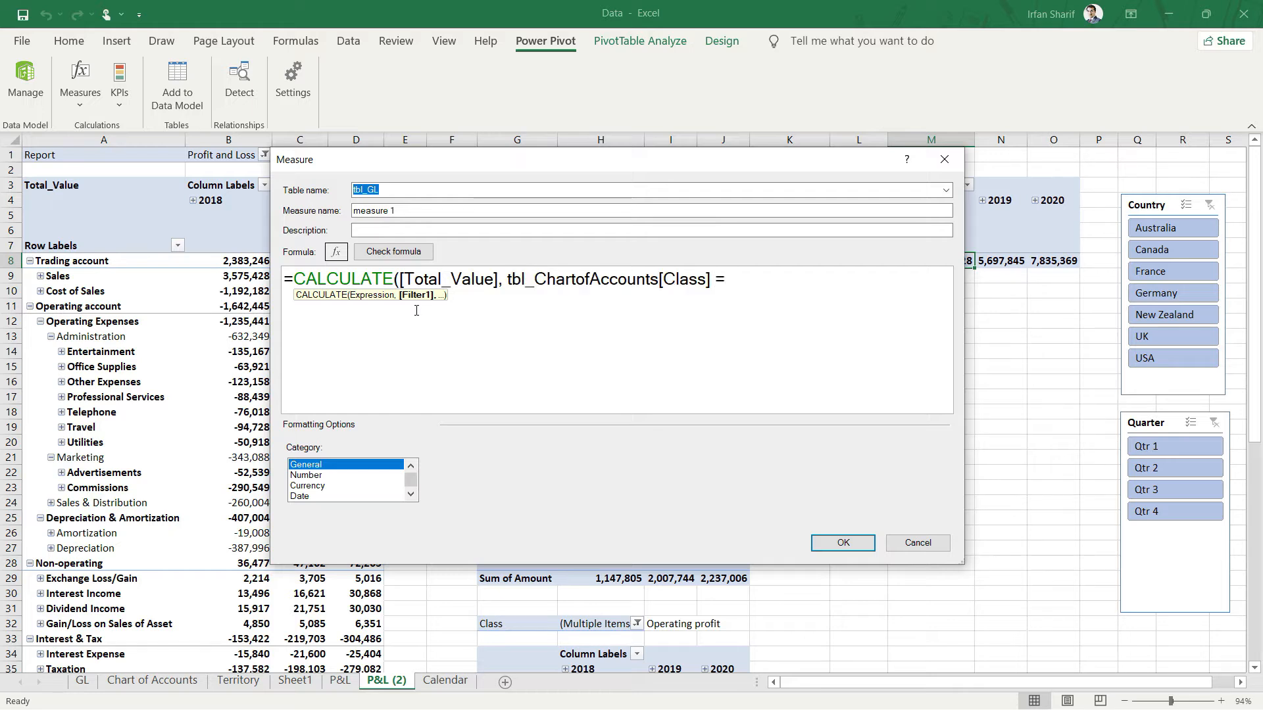
pyautogui.write('"Tra')
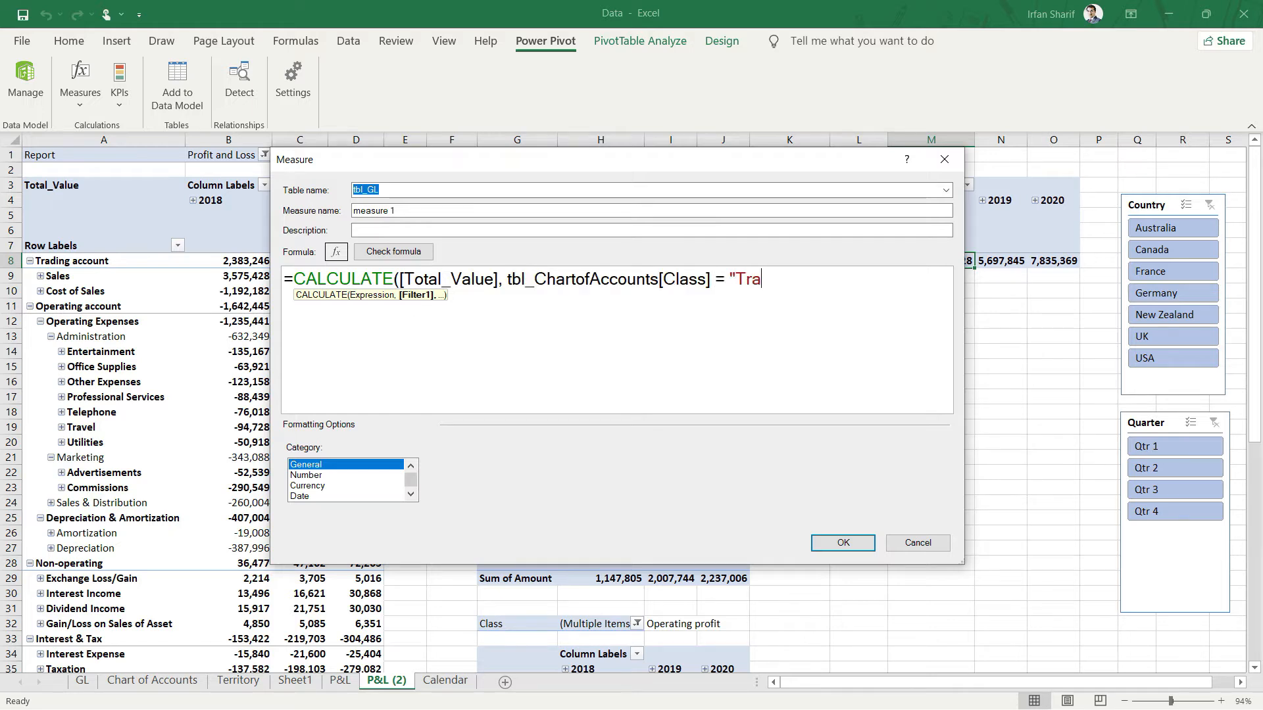
pyautogui.write('ding acc')
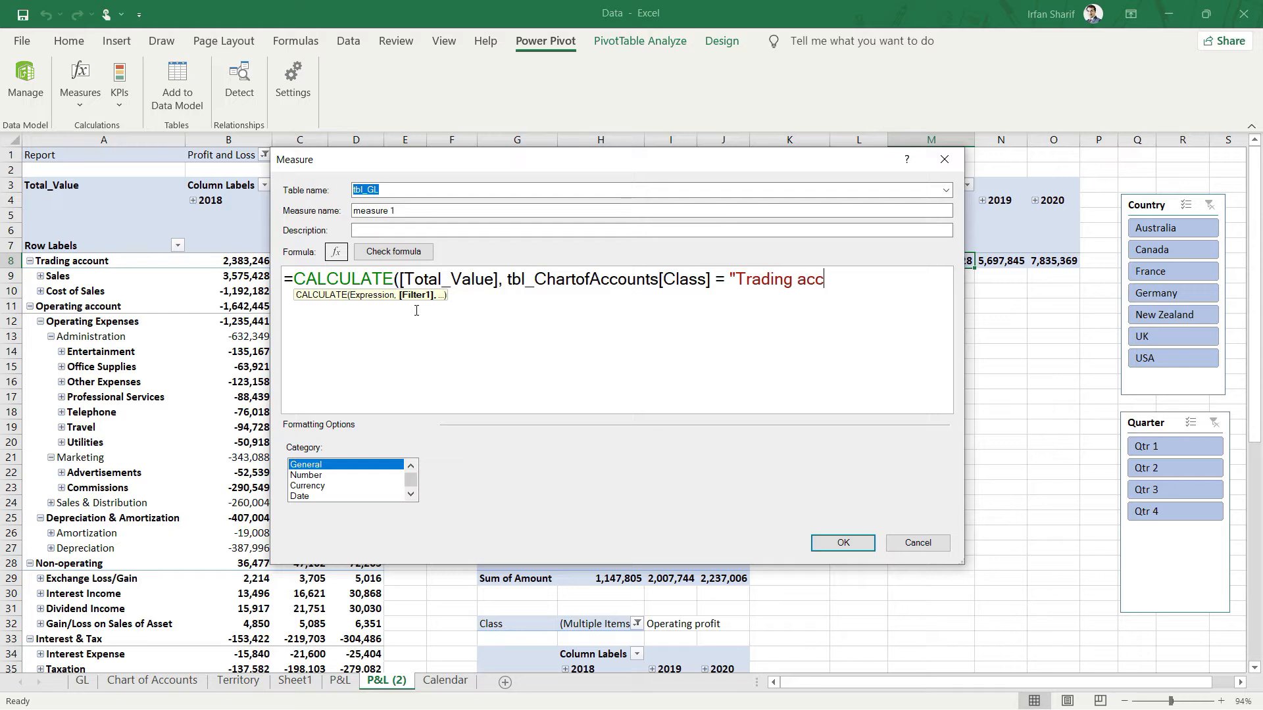
pyautogui.write('ount')
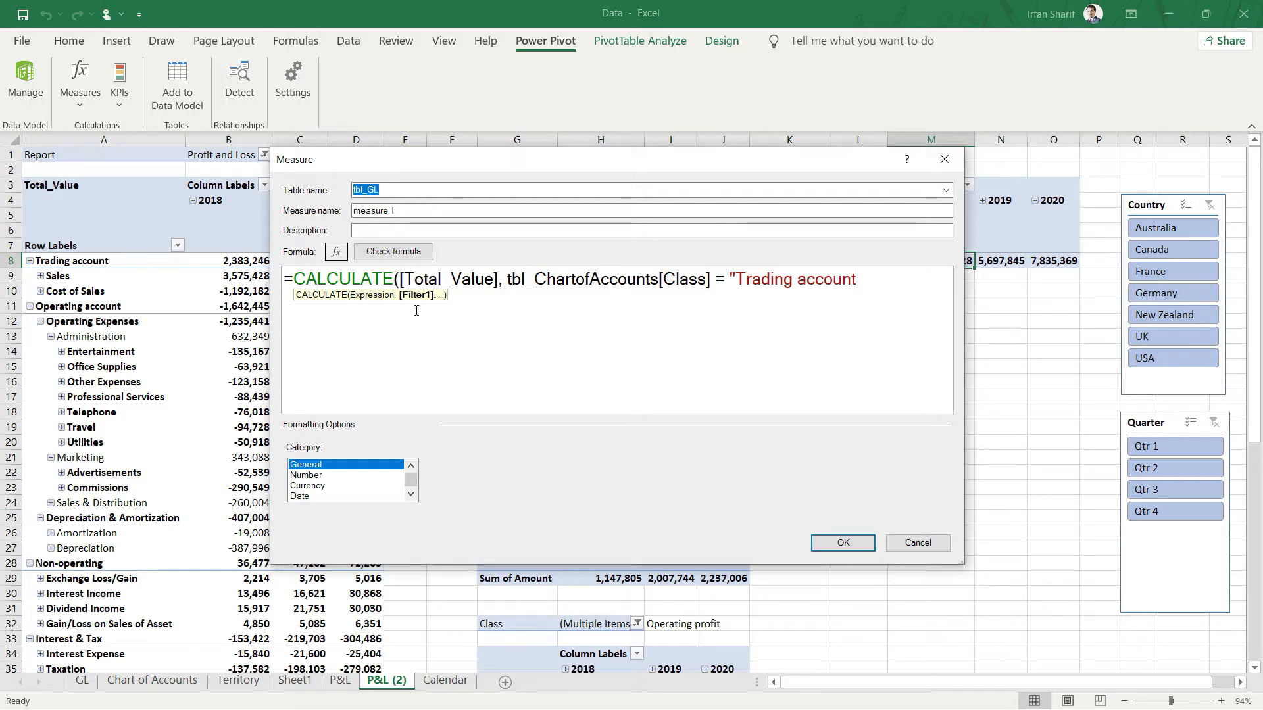
pyautogui.write(')')
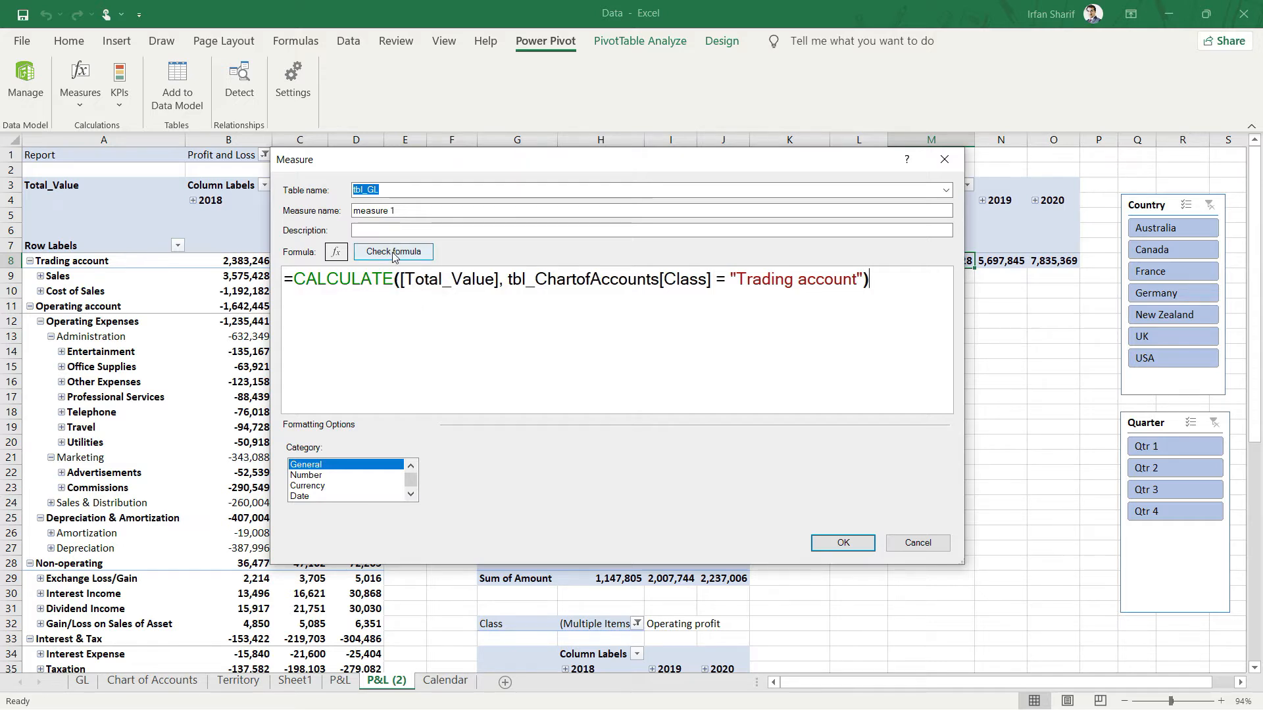
# - Check the formula, format as whole numbers with thousands separators, name it Gross Profit and create it
pyautogui.click(393, 251)
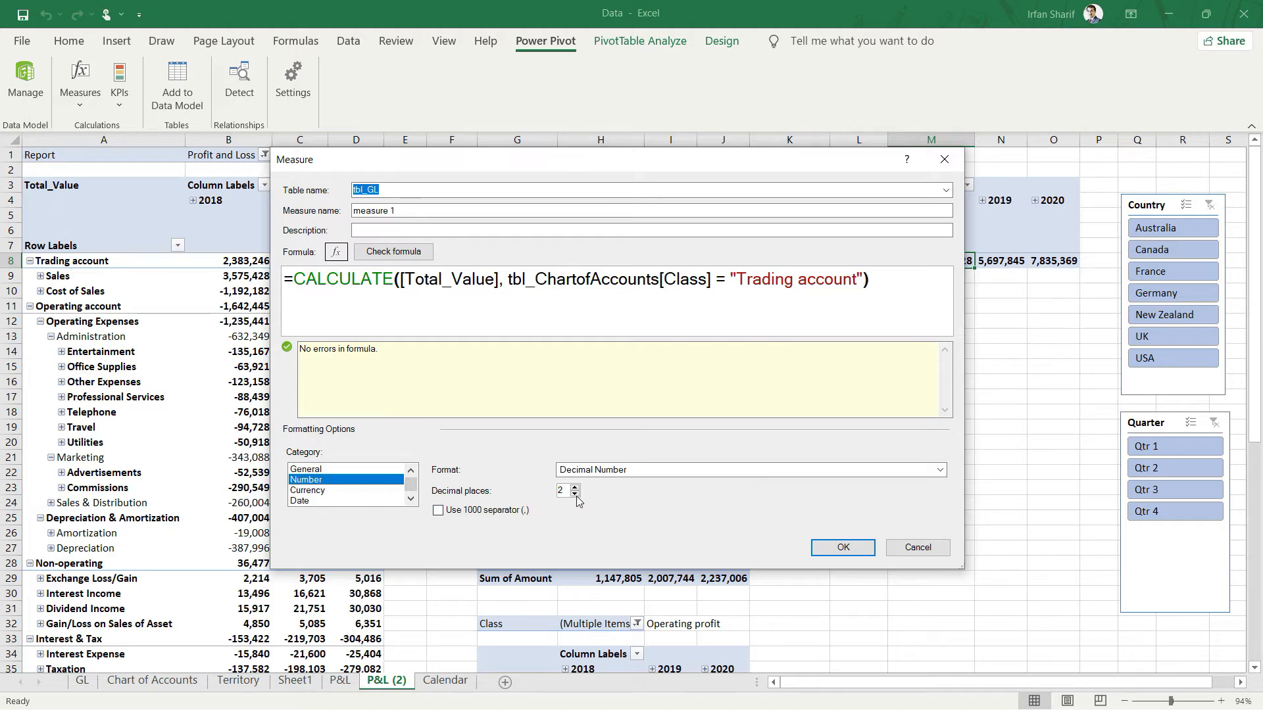
pyautogui.click(438, 511)
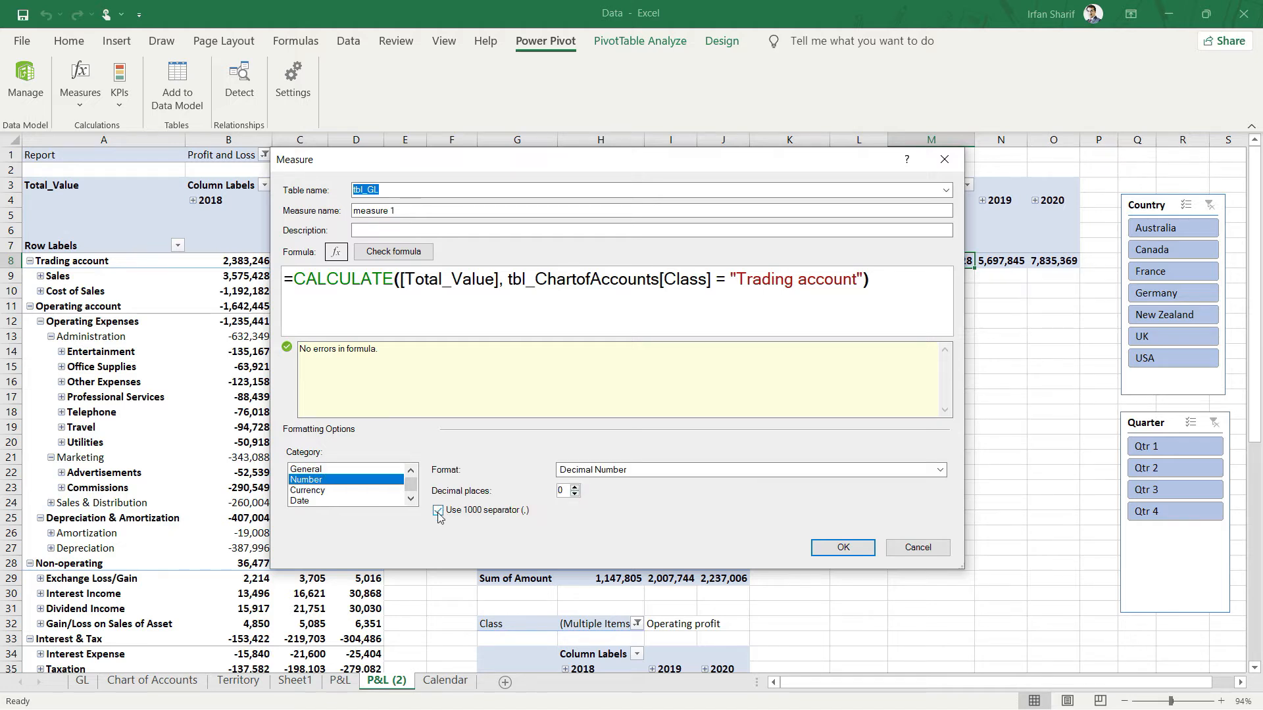
pyautogui.click(438, 511)
pyautogui.write('G')
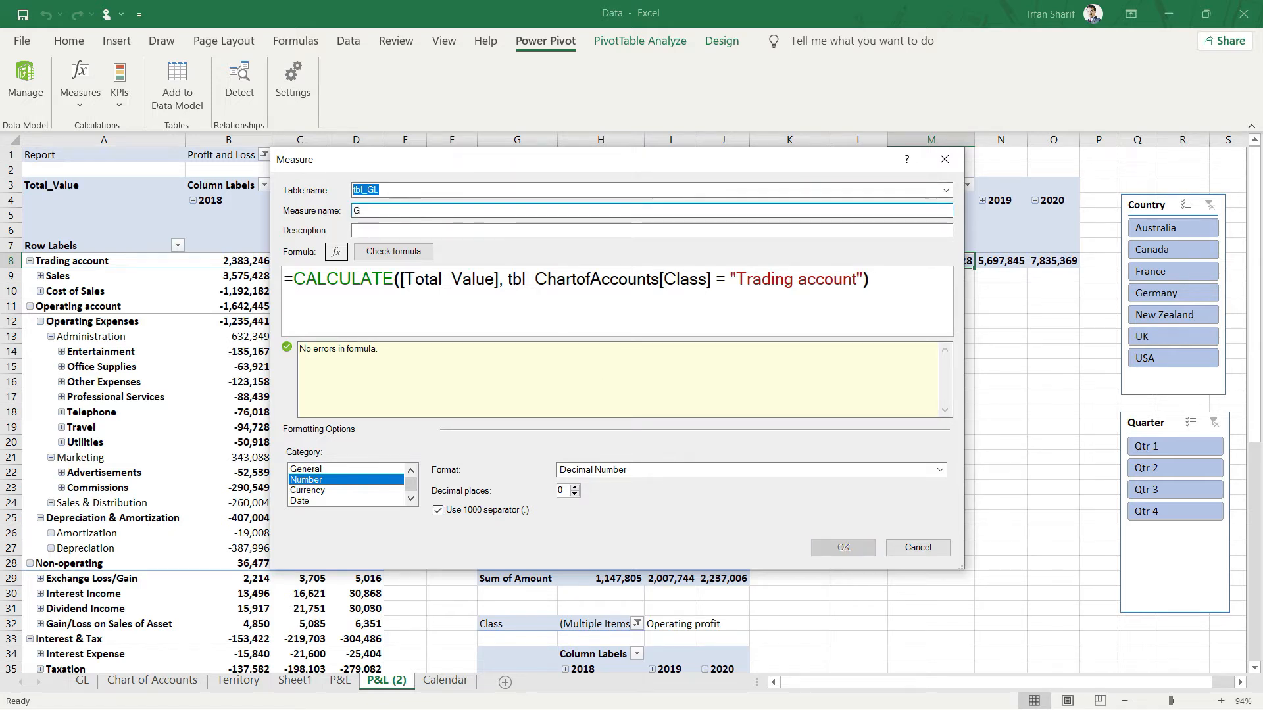
pyautogui.write('ross')
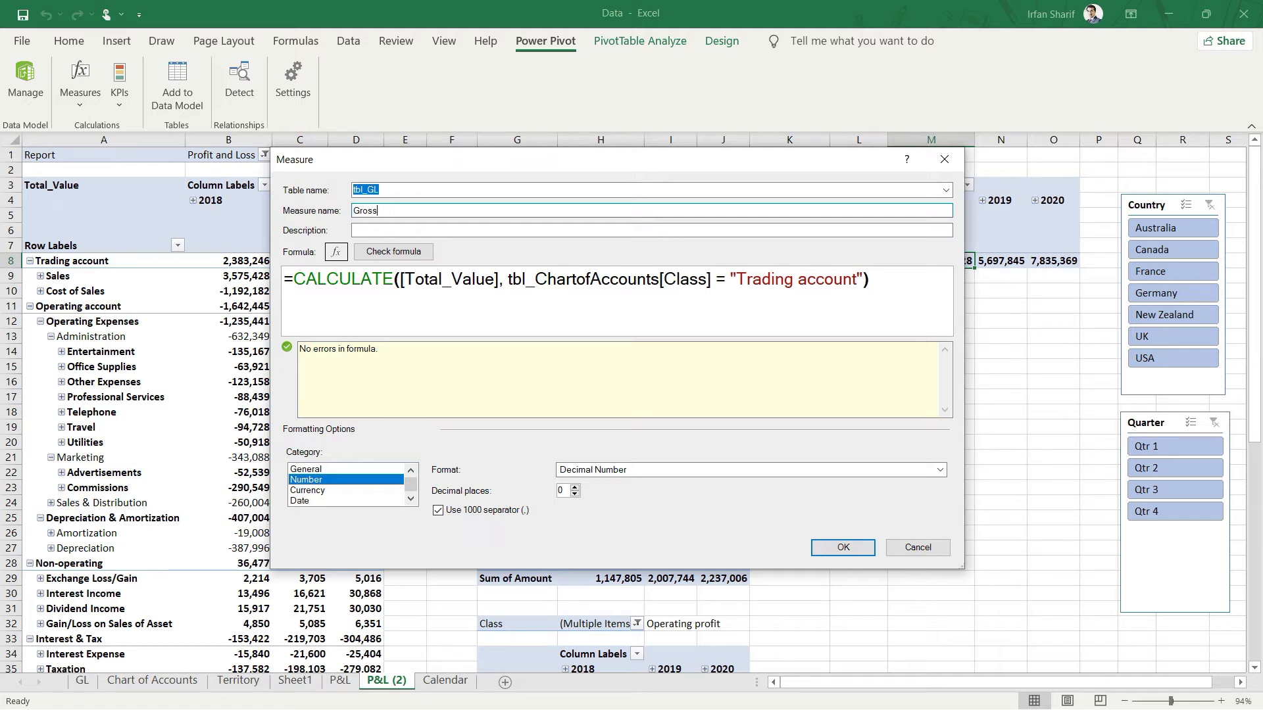
pyautogui.write('Profo')
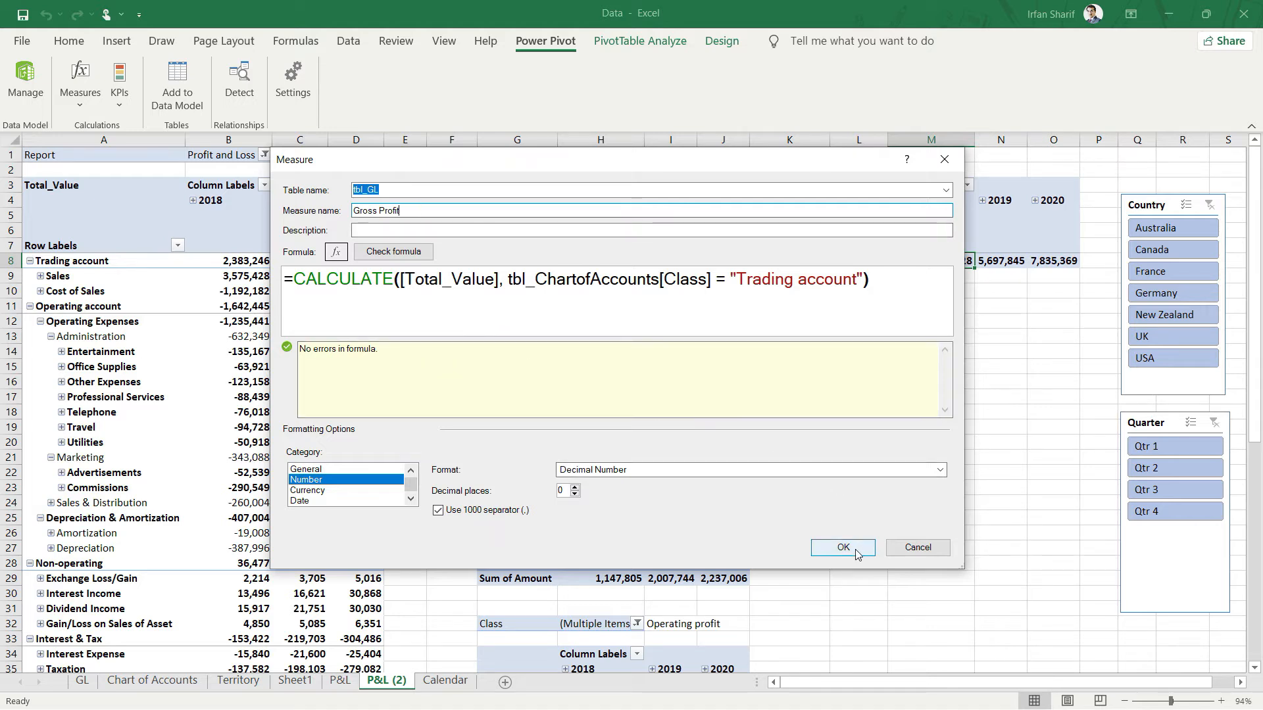
pyautogui.click(842, 548)
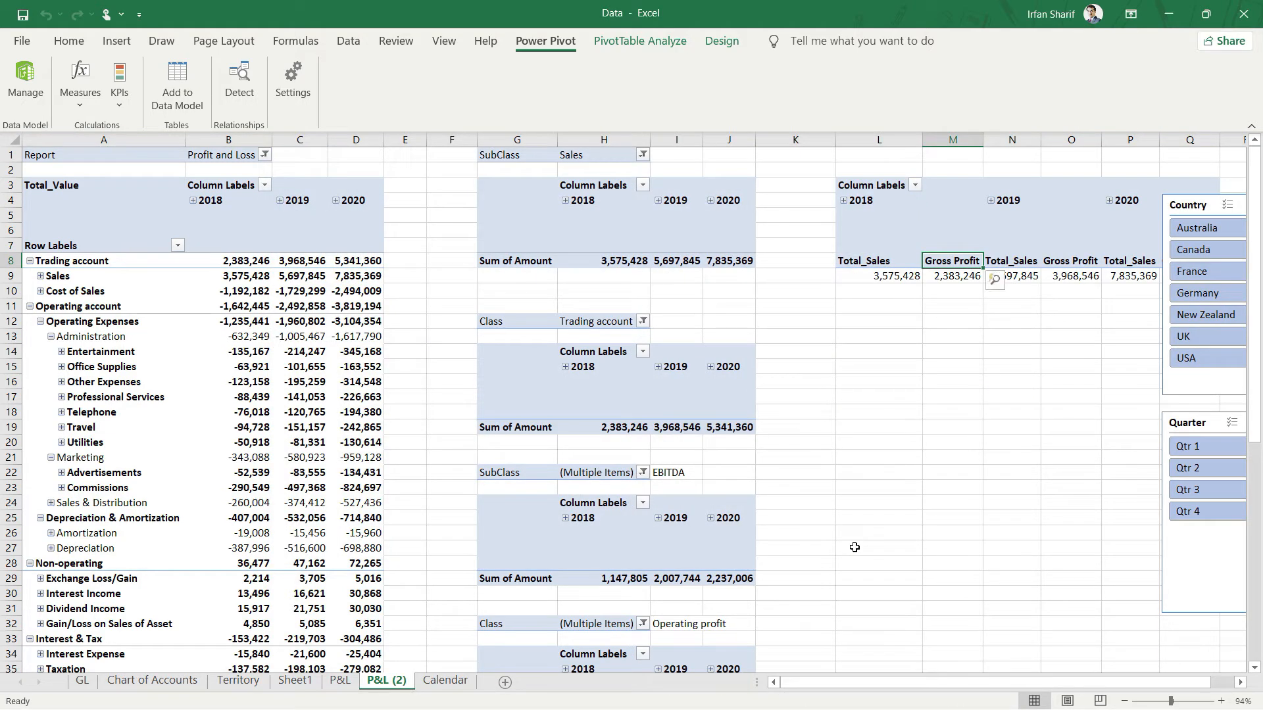
pyautogui.moveTo(883, 220)
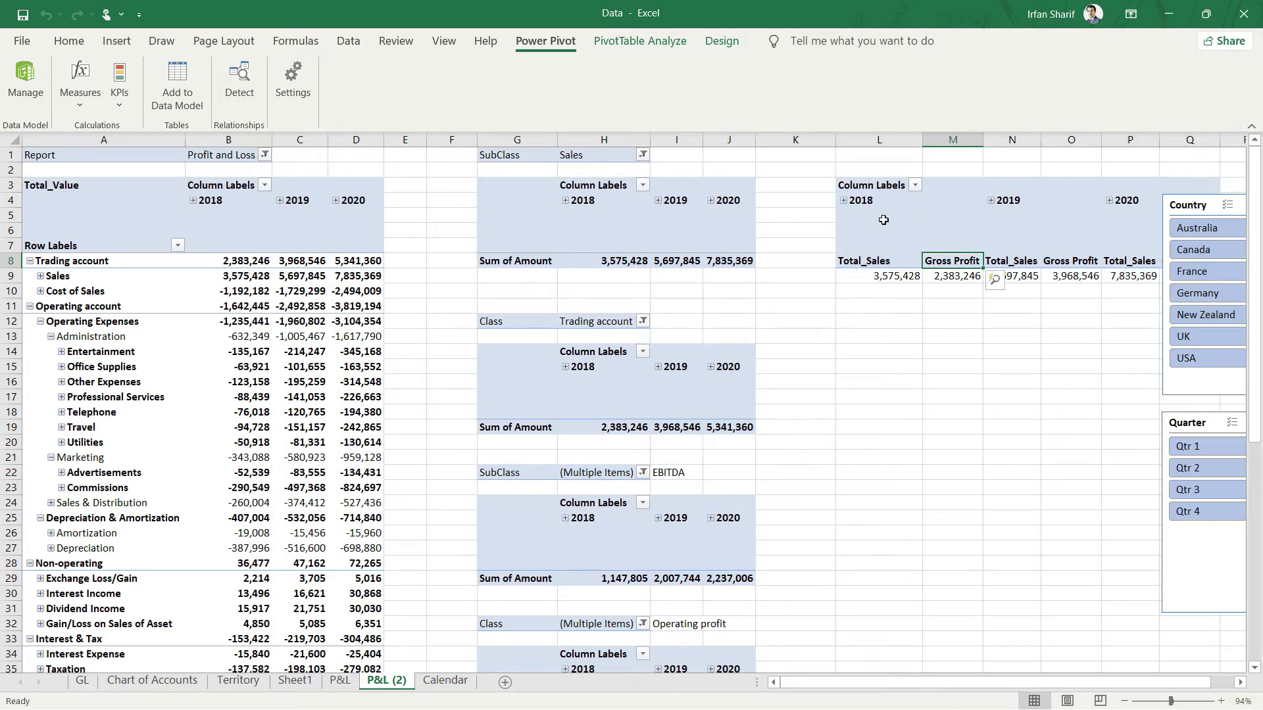
pyautogui.click(880, 245)
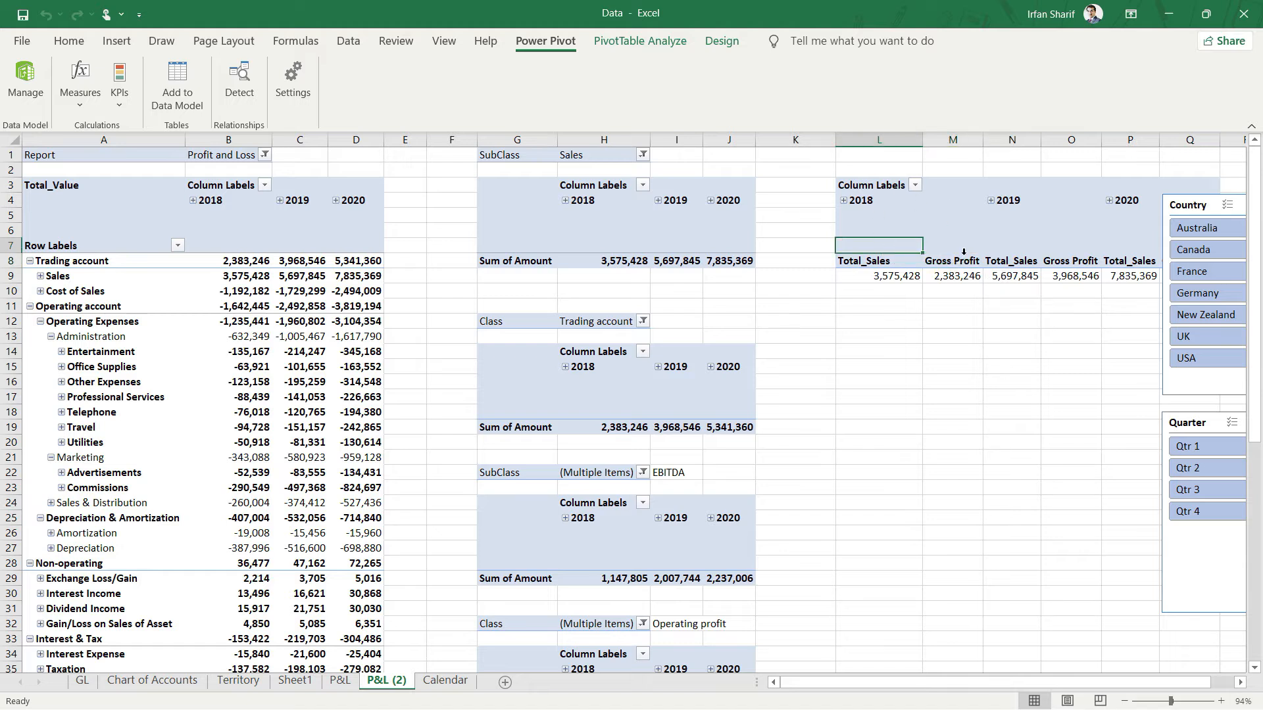
pyautogui.moveTo(1110, 349)
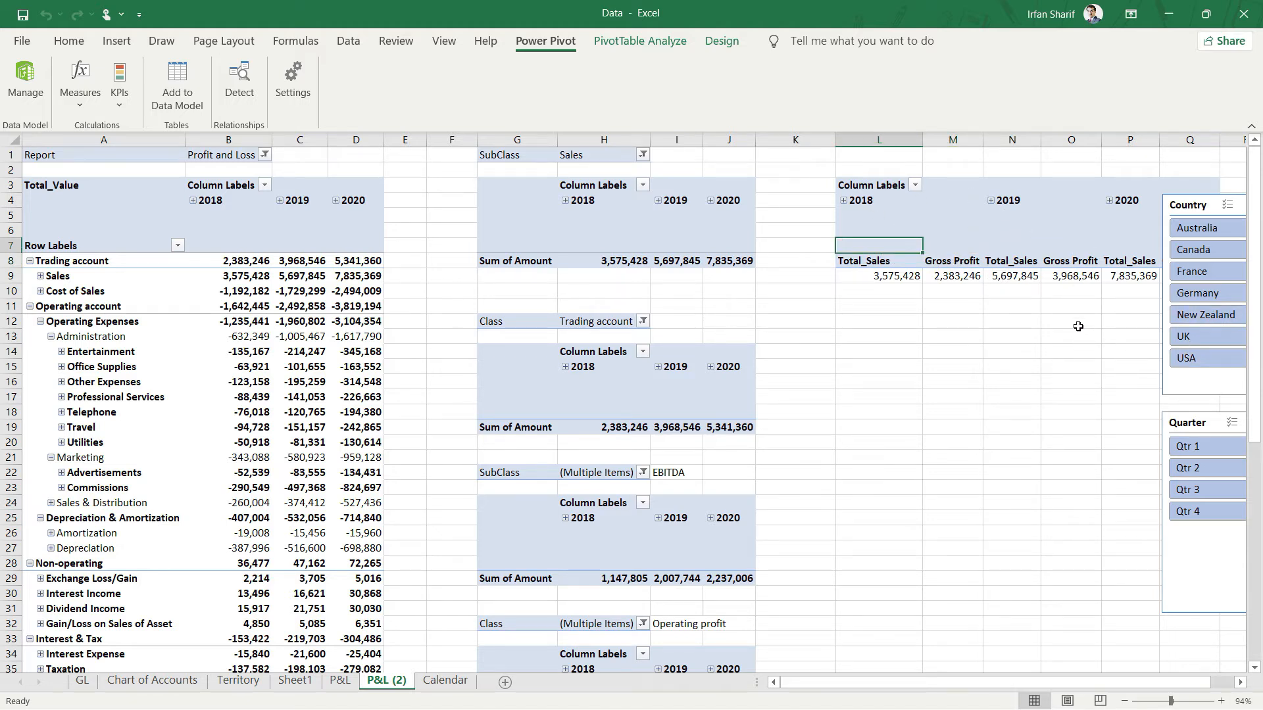
pyautogui.moveTo(995, 292)
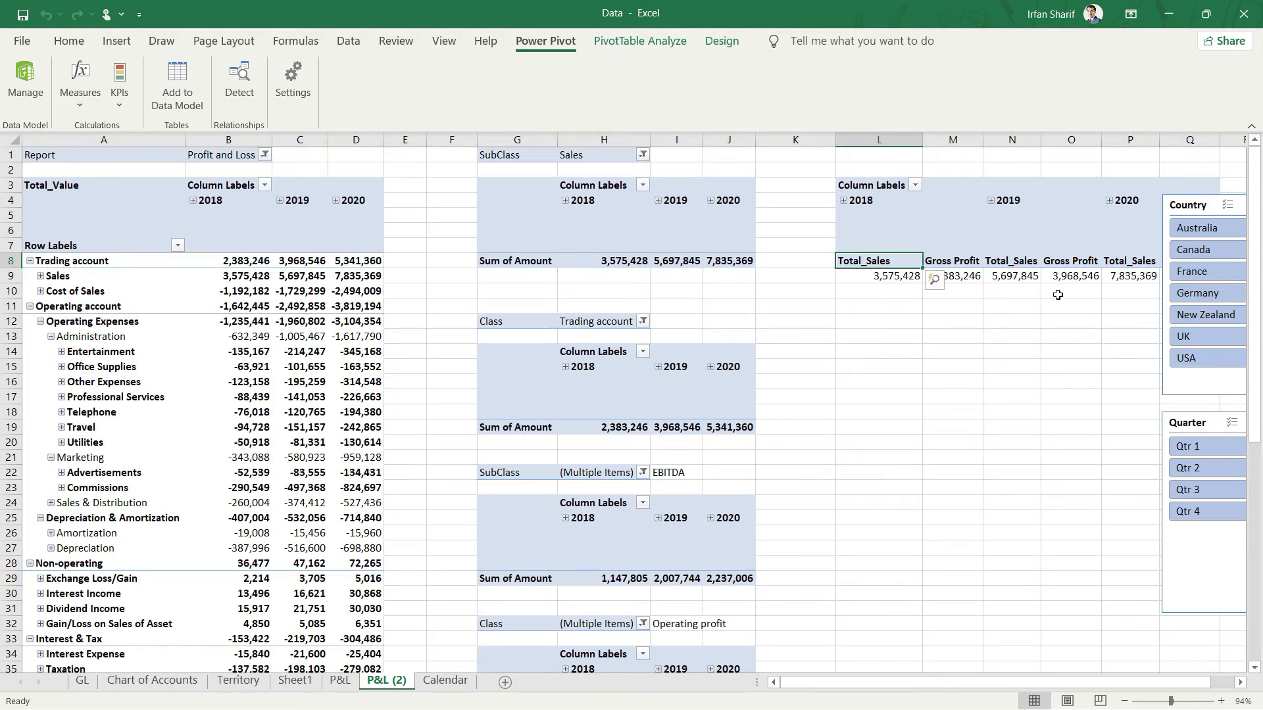
pyautogui.moveTo(947, 188)
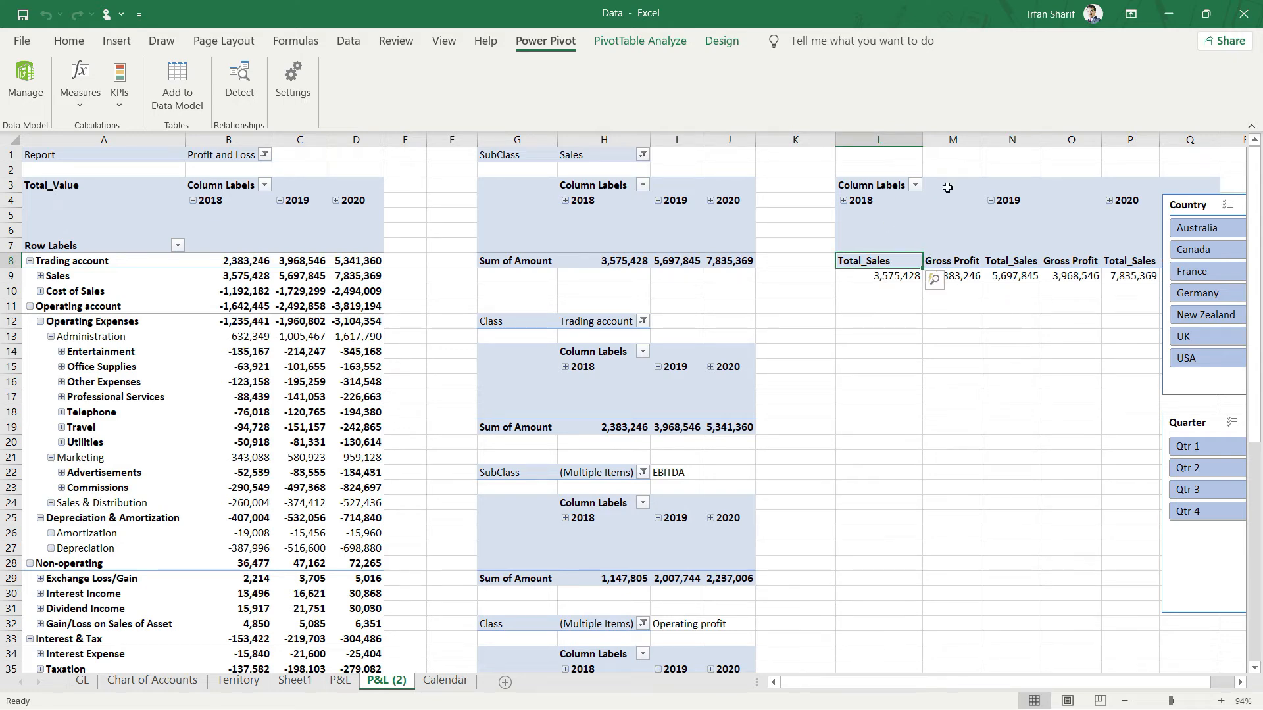
pyautogui.moveTo(896, 342)
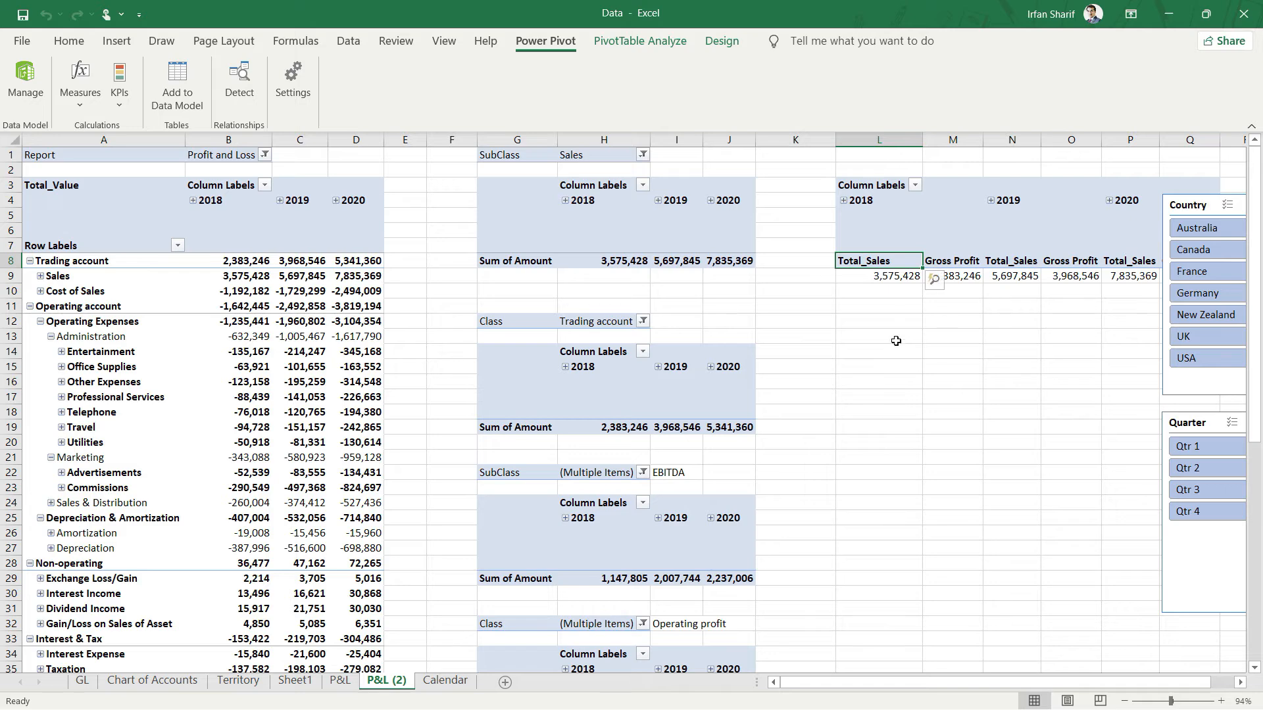
pyautogui.moveTo(888, 294)
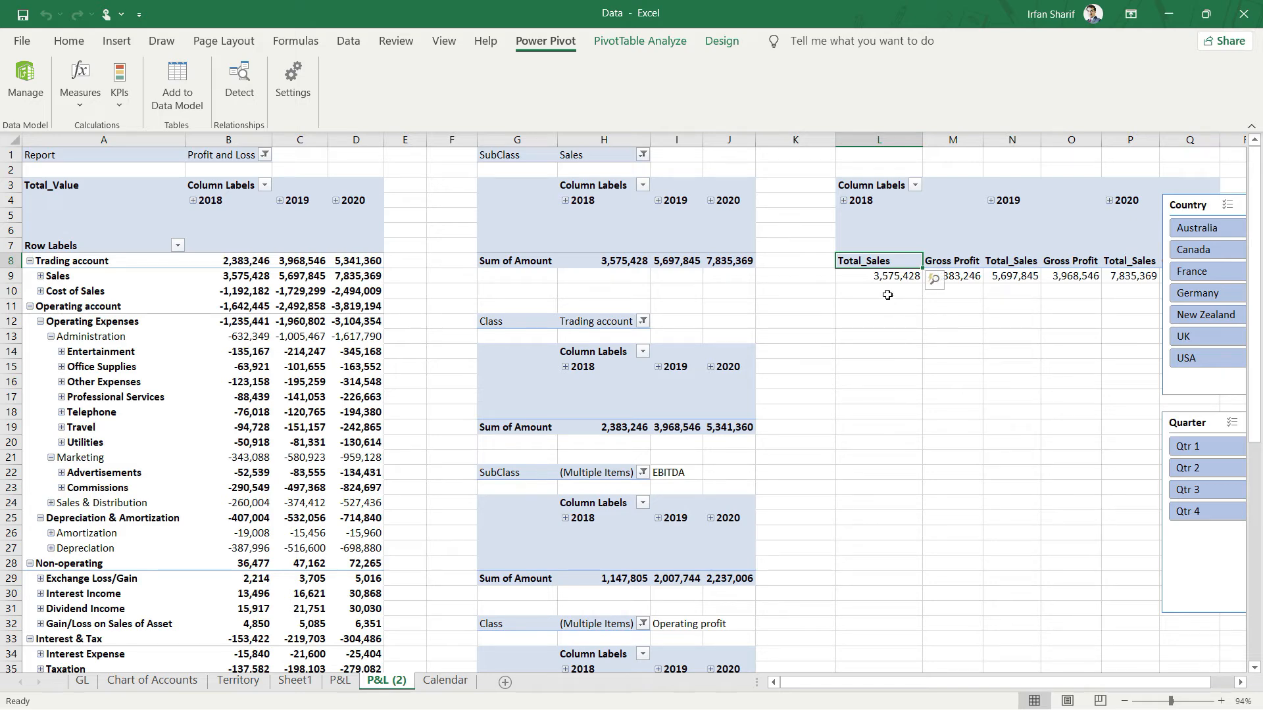
pyautogui.moveTo(855, 292)
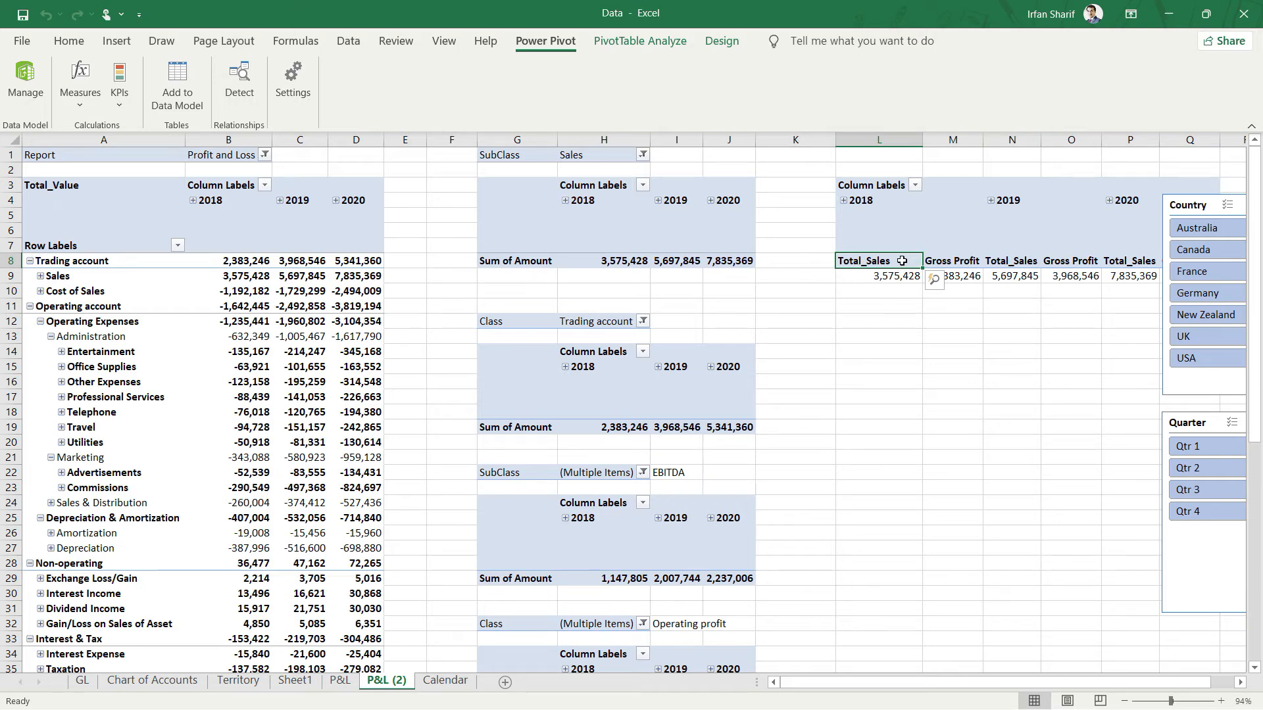
pyautogui.moveTo(905, 345)
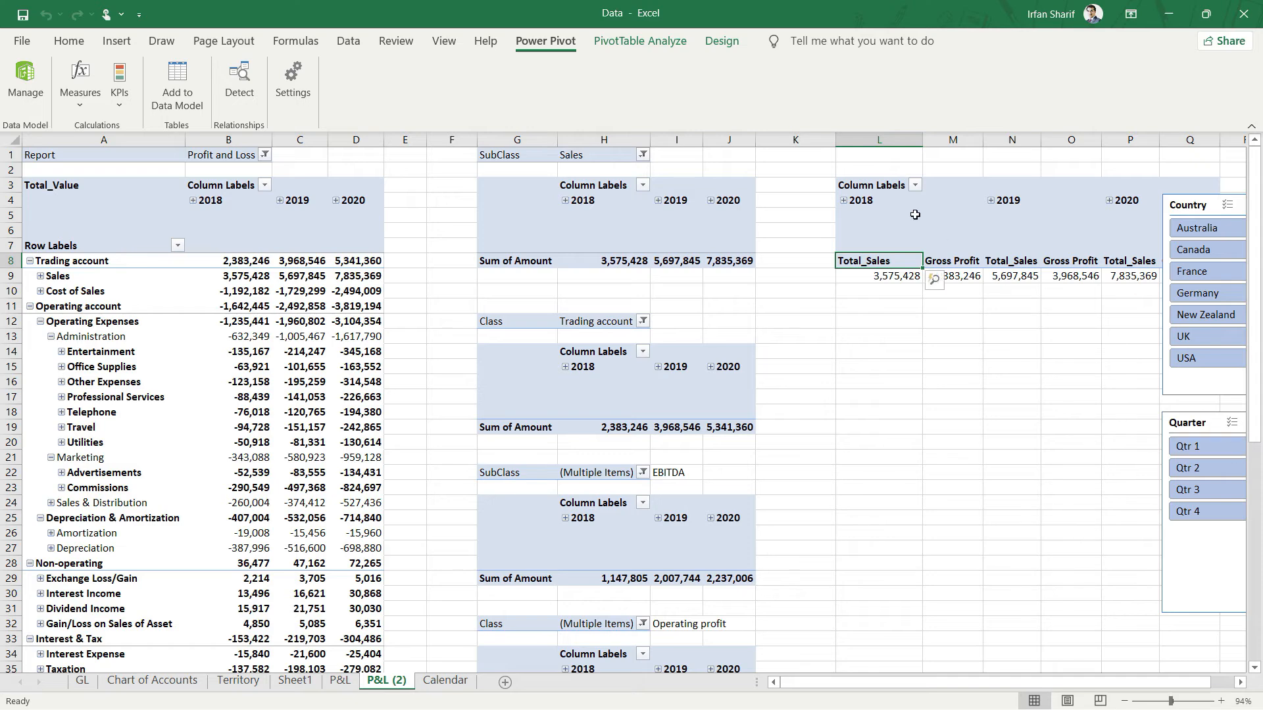
# - Move Σ Values to Rows so Gross Profit sits beneath Total_Sales with years across columns
pyautogui.click(639, 41)
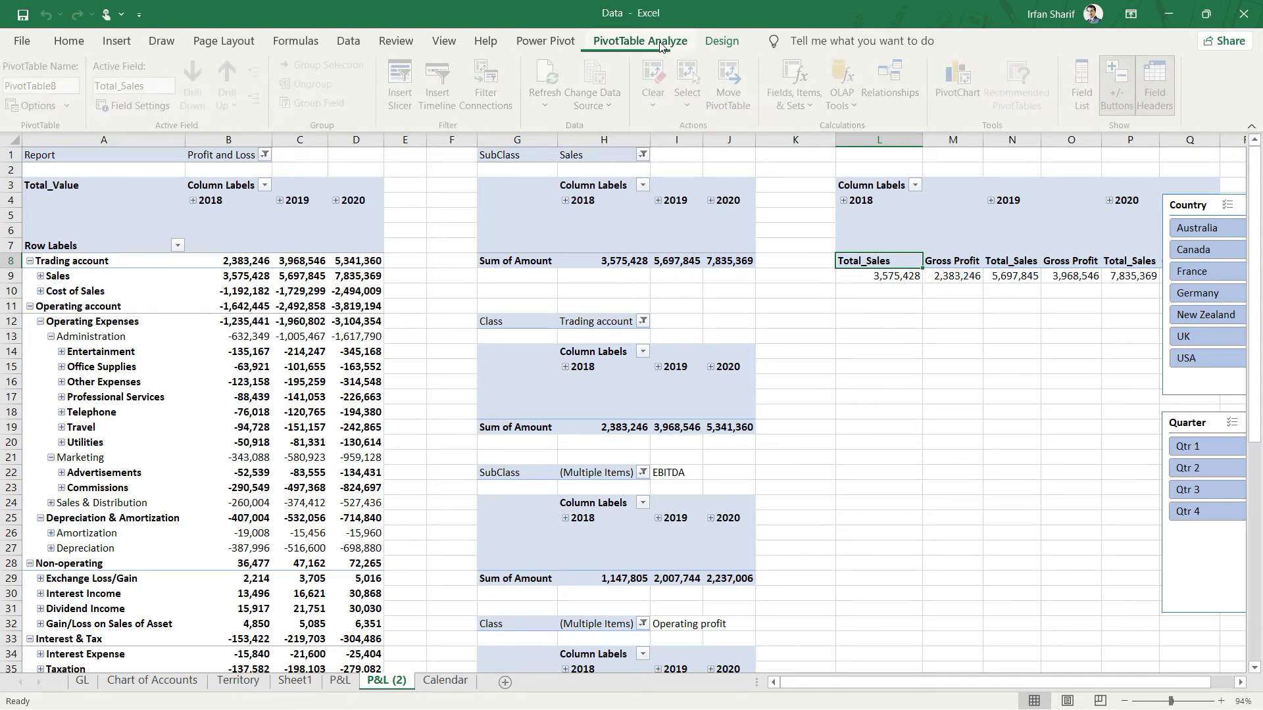
pyautogui.click(1084, 85)
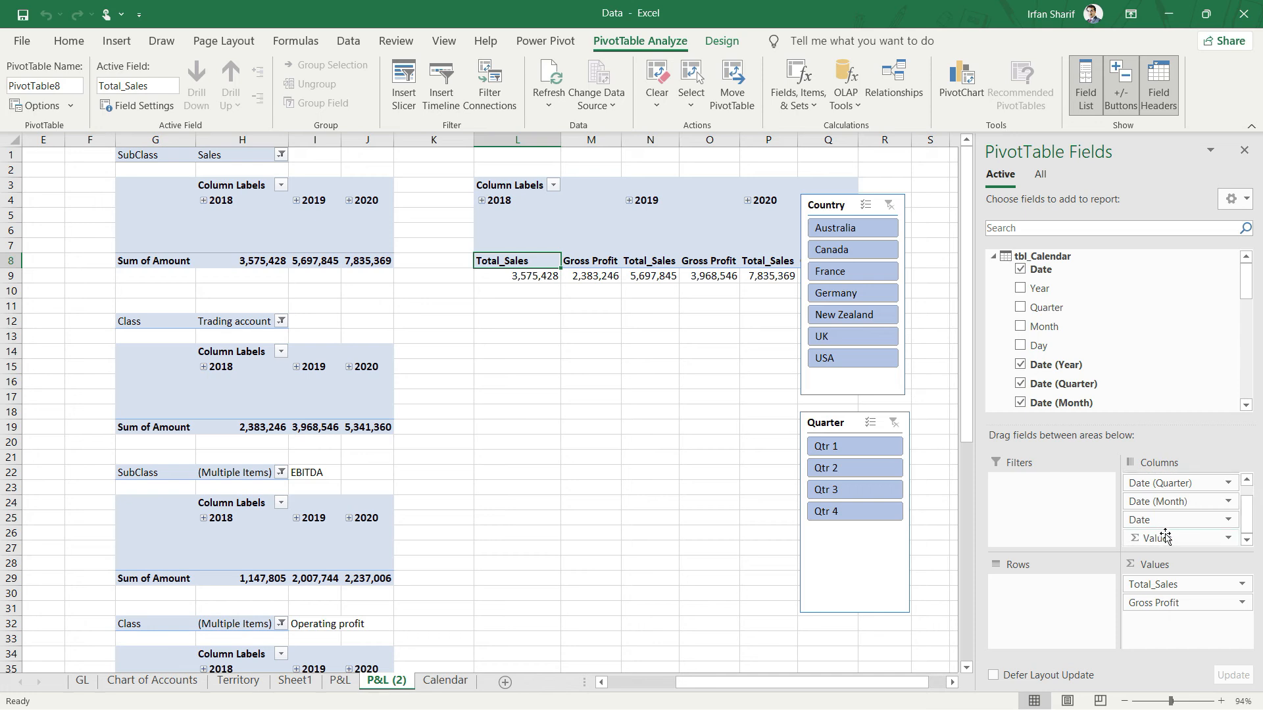
pyautogui.moveTo(1167, 549)
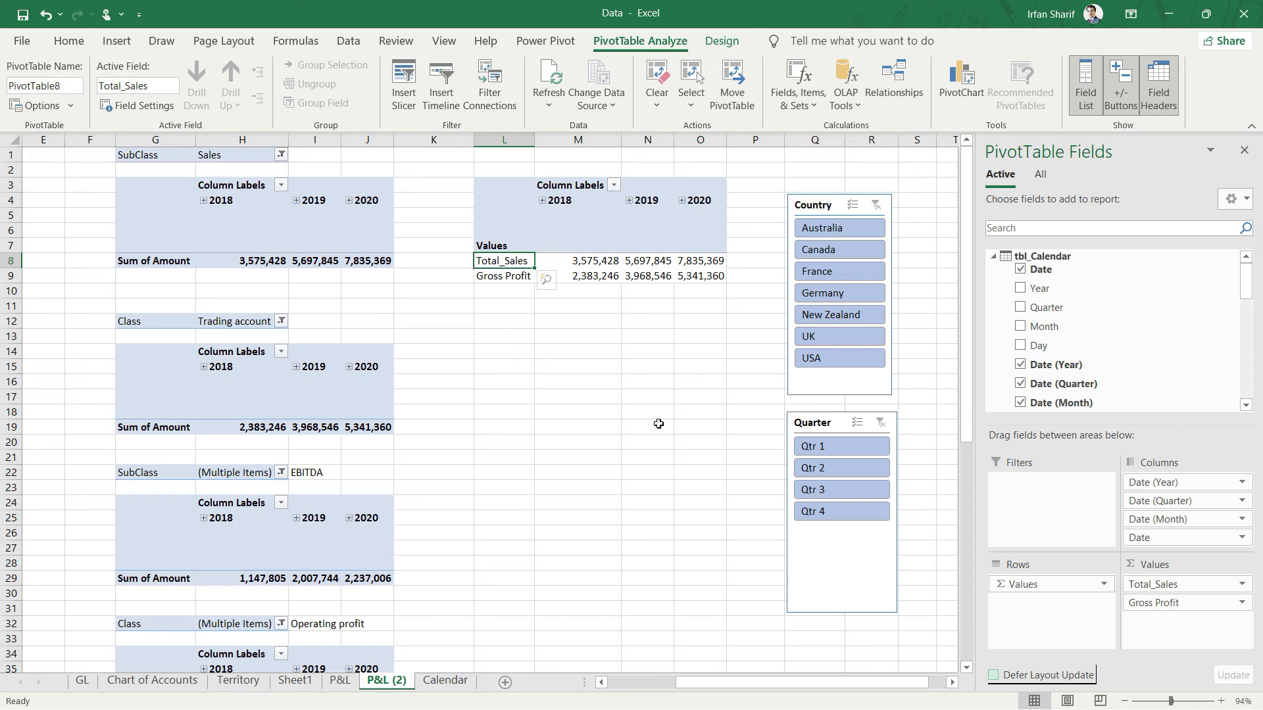
pyautogui.click(503, 275)
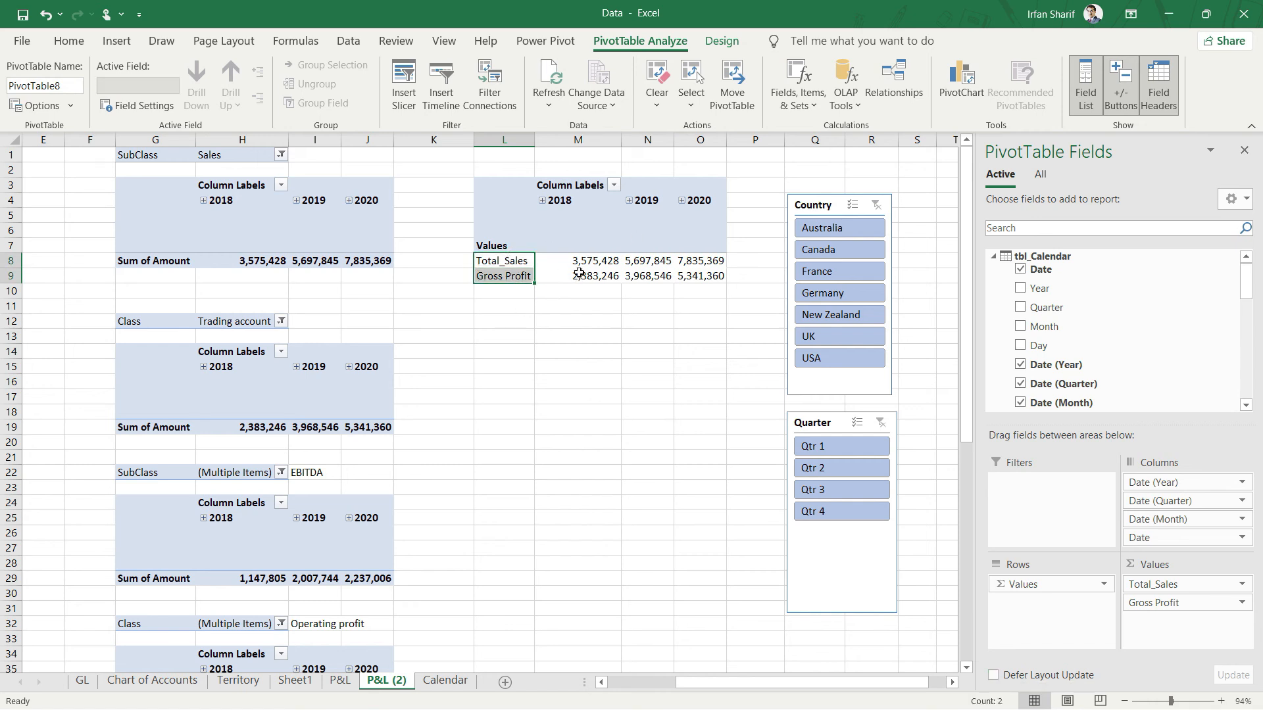
pyautogui.click(577, 275)
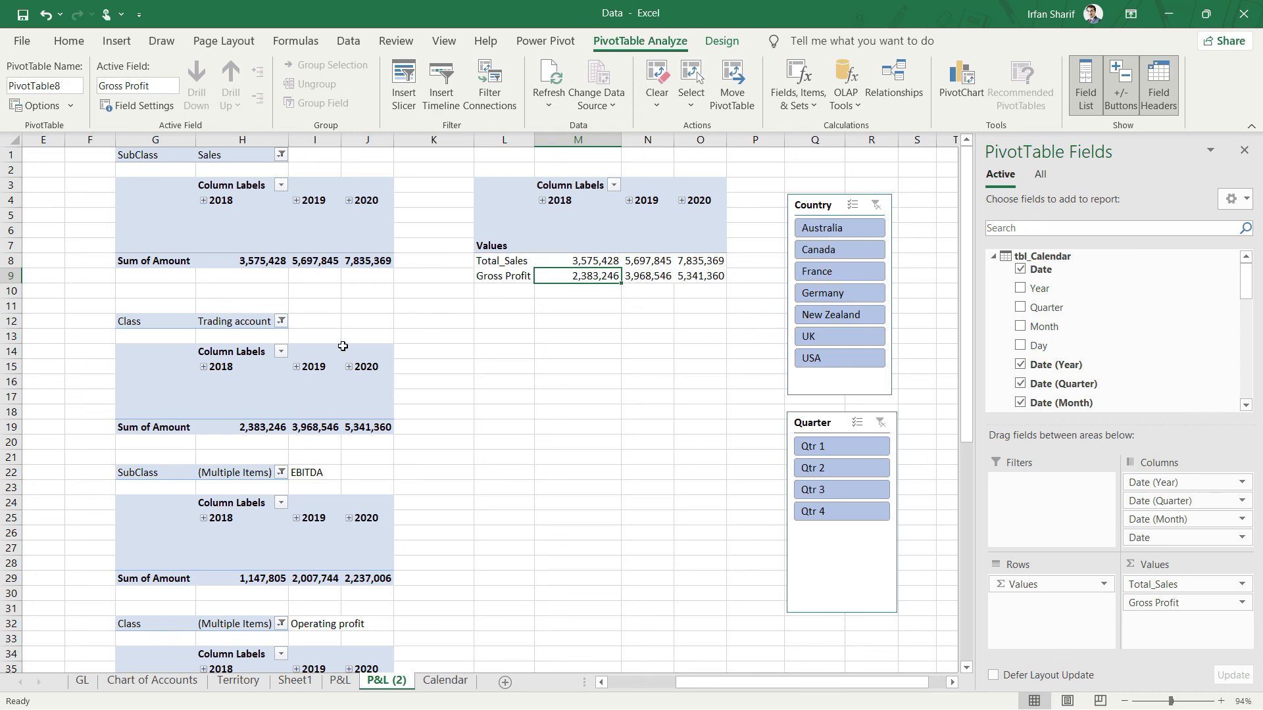
pyautogui.moveTo(259, 346)
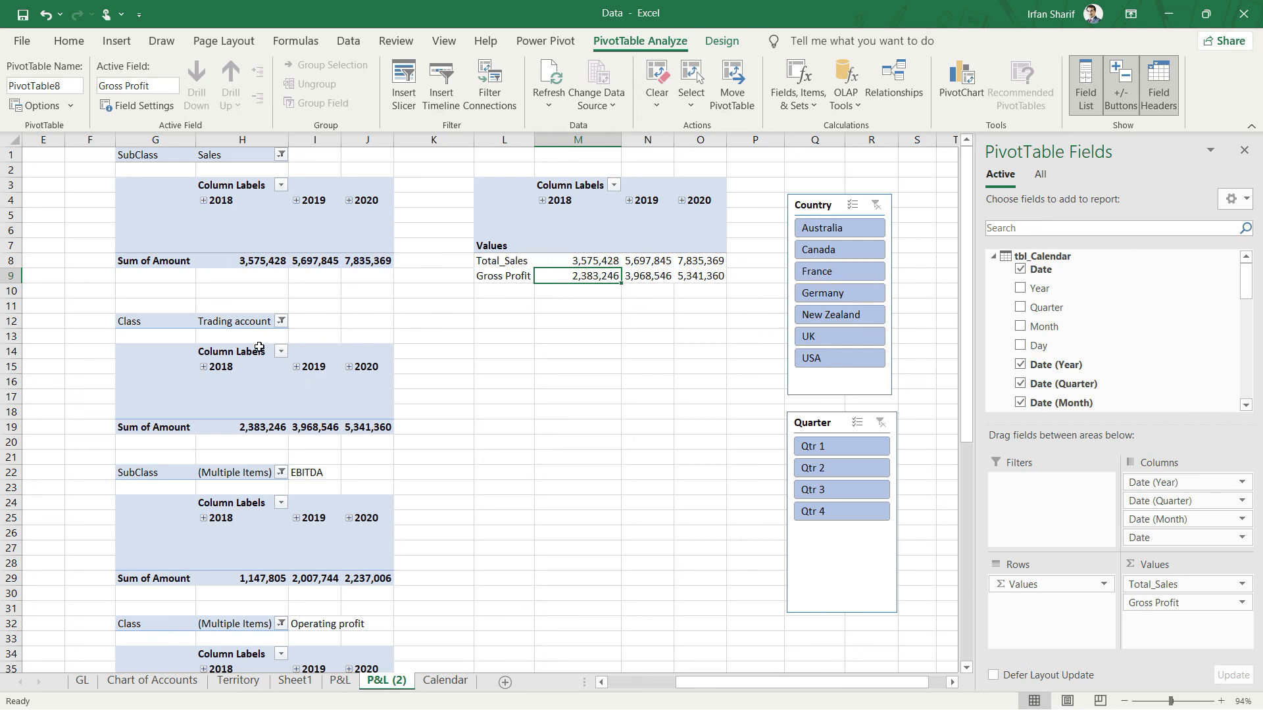
pyautogui.moveTo(240, 411)
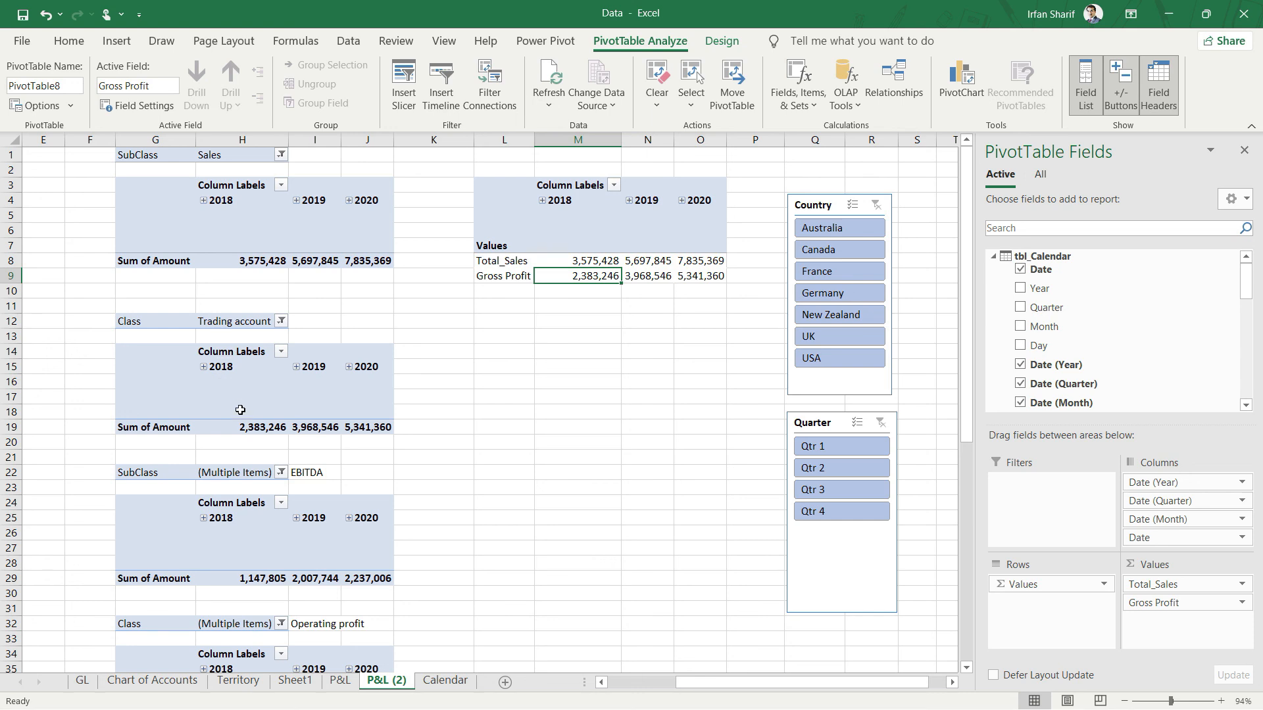
pyautogui.click(240, 427)
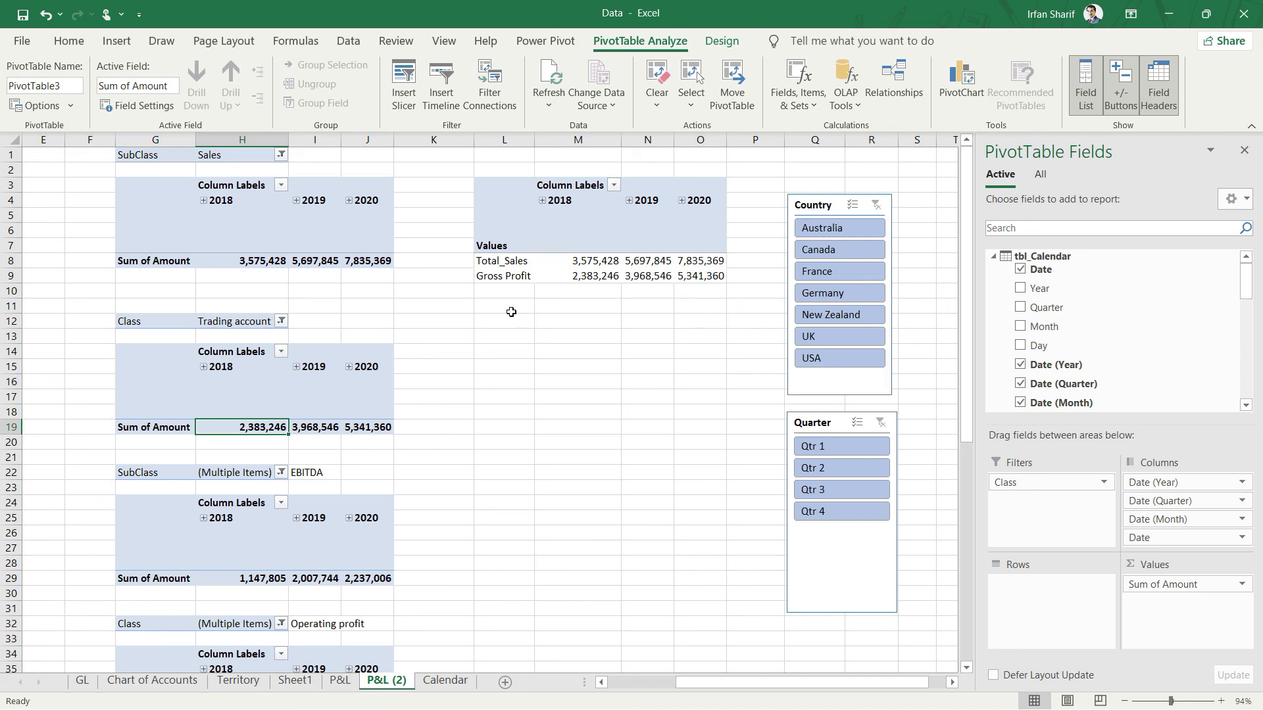
pyautogui.moveTo(593, 323)
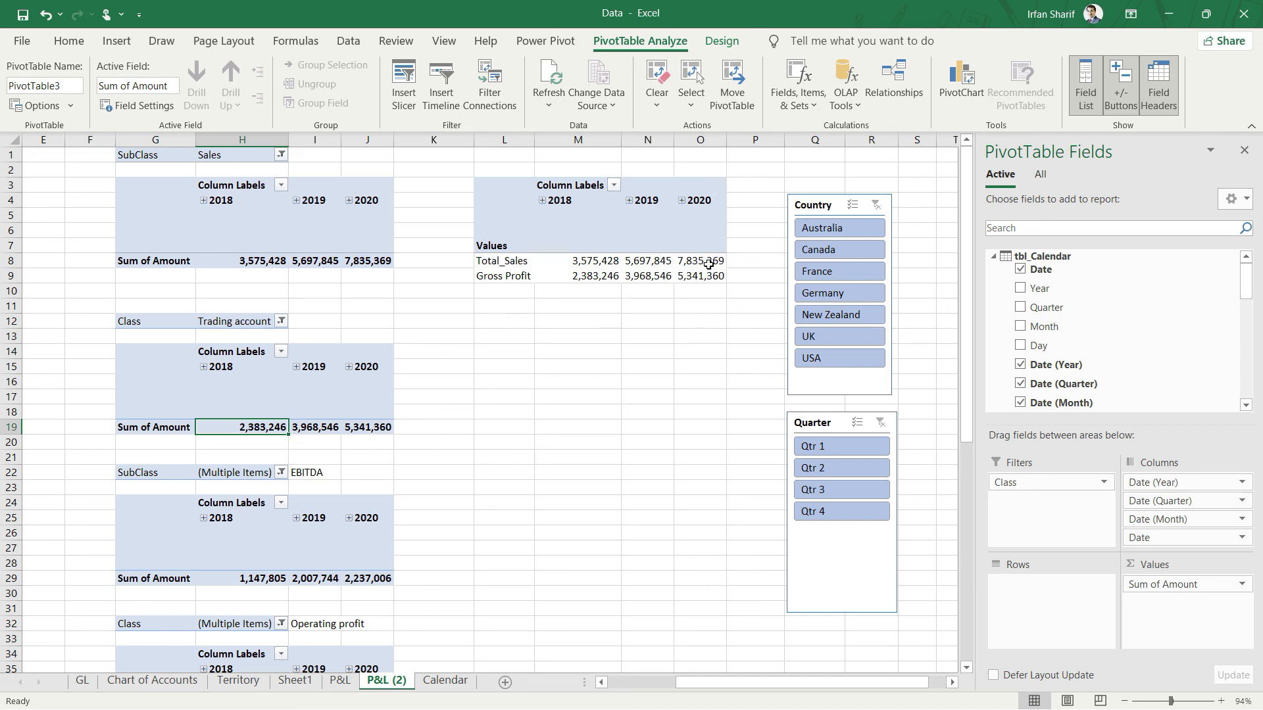
pyautogui.moveTo(662, 383)
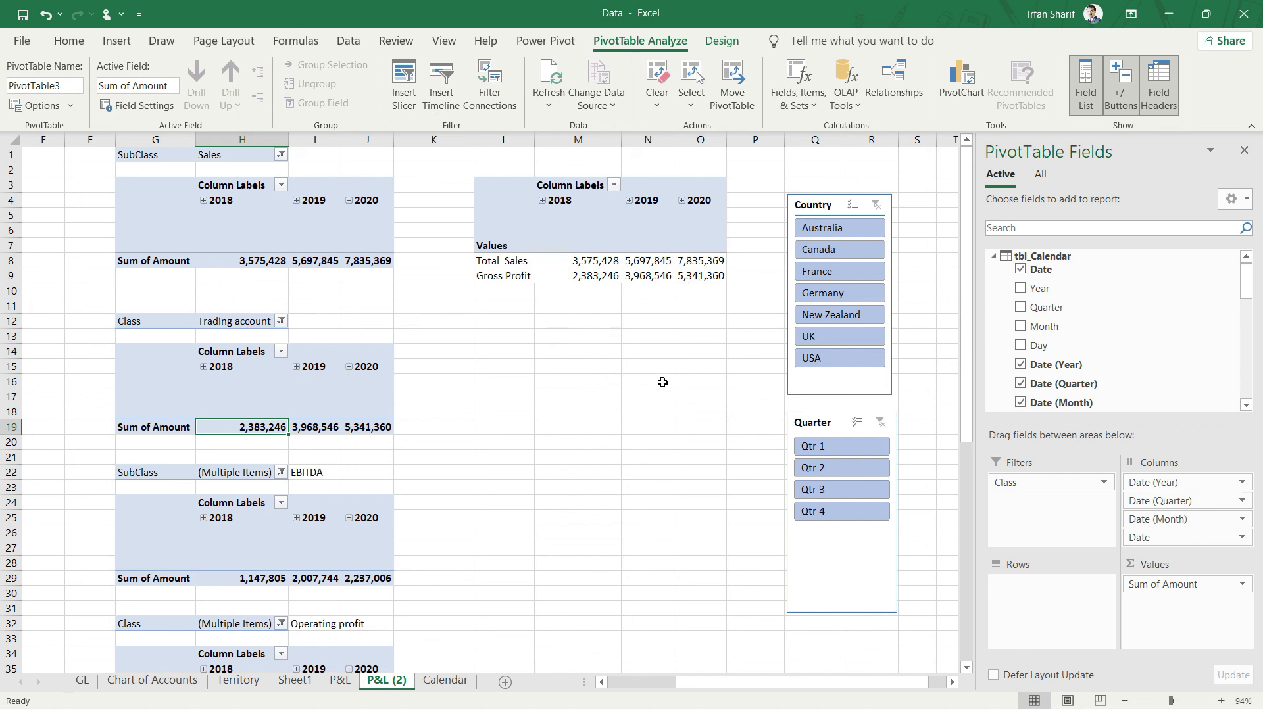